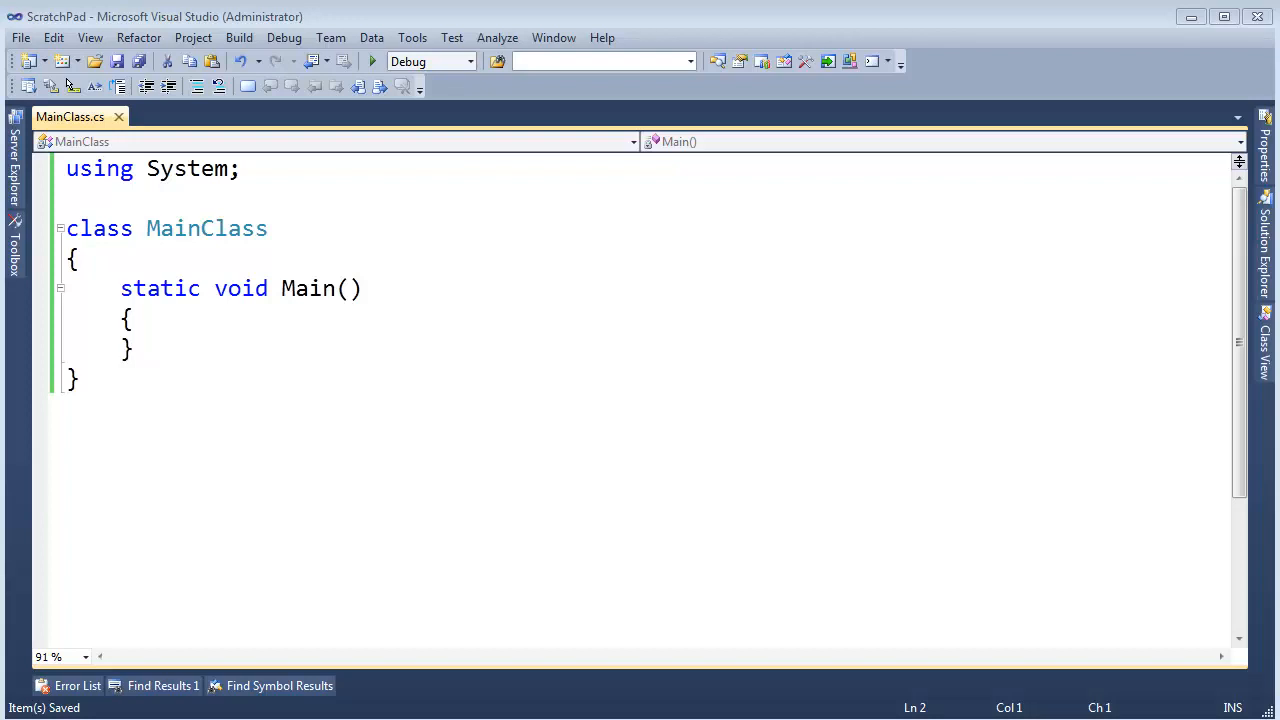
mouse_move(855, 424)
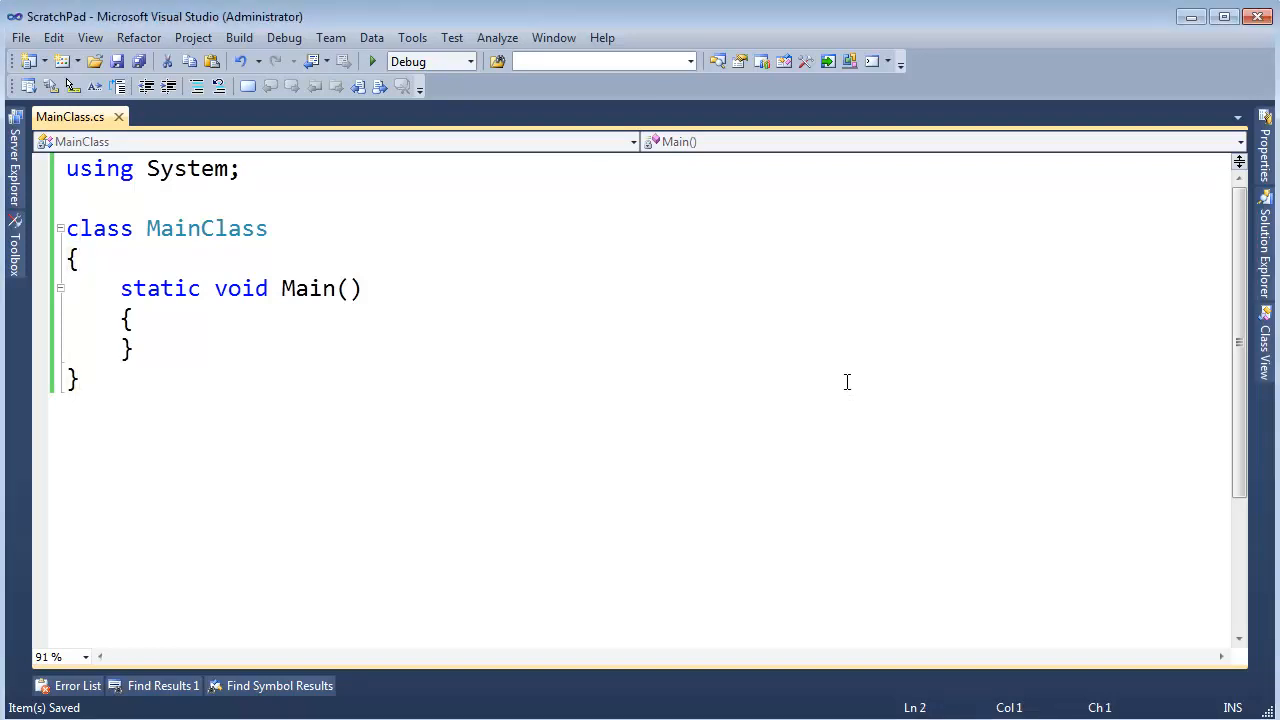
Insert a blank line inside MainClass directly above the Main() method
key("Enter")
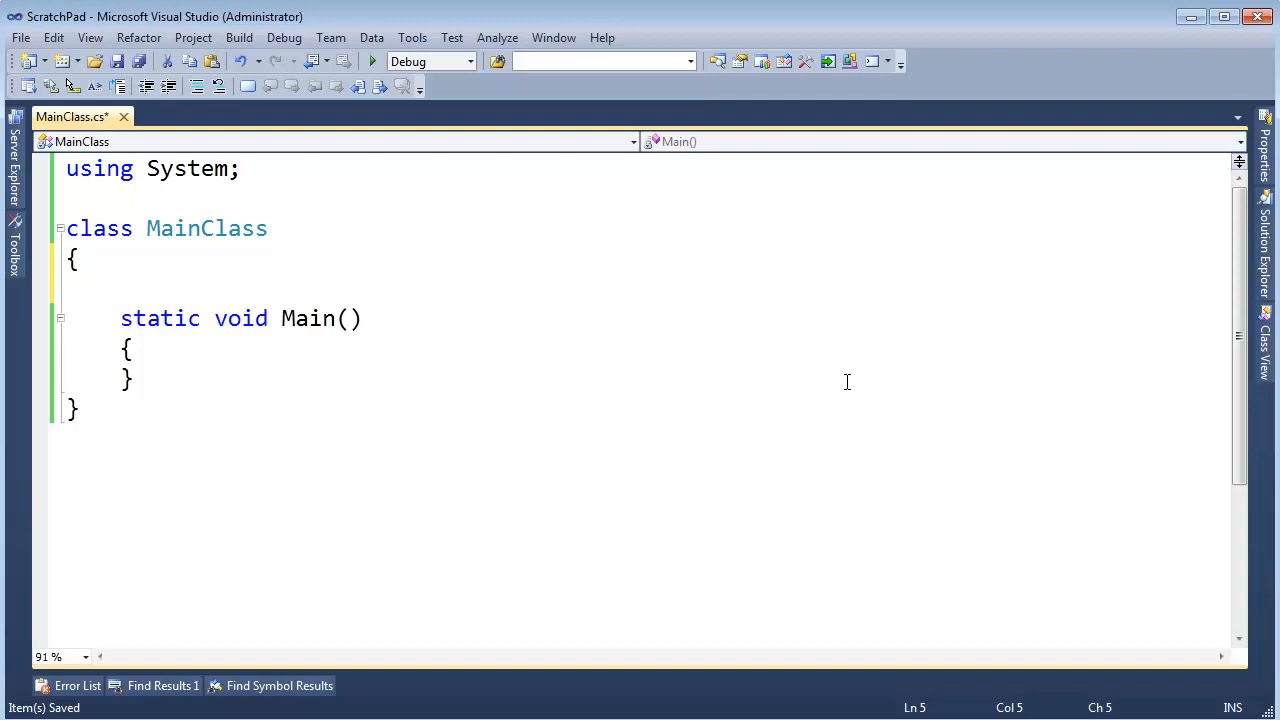
Write static void MeFirstAttemptAtAnAwesomeAlgorithm() using the cw snippet to print "Some awesome code"
type("static void")
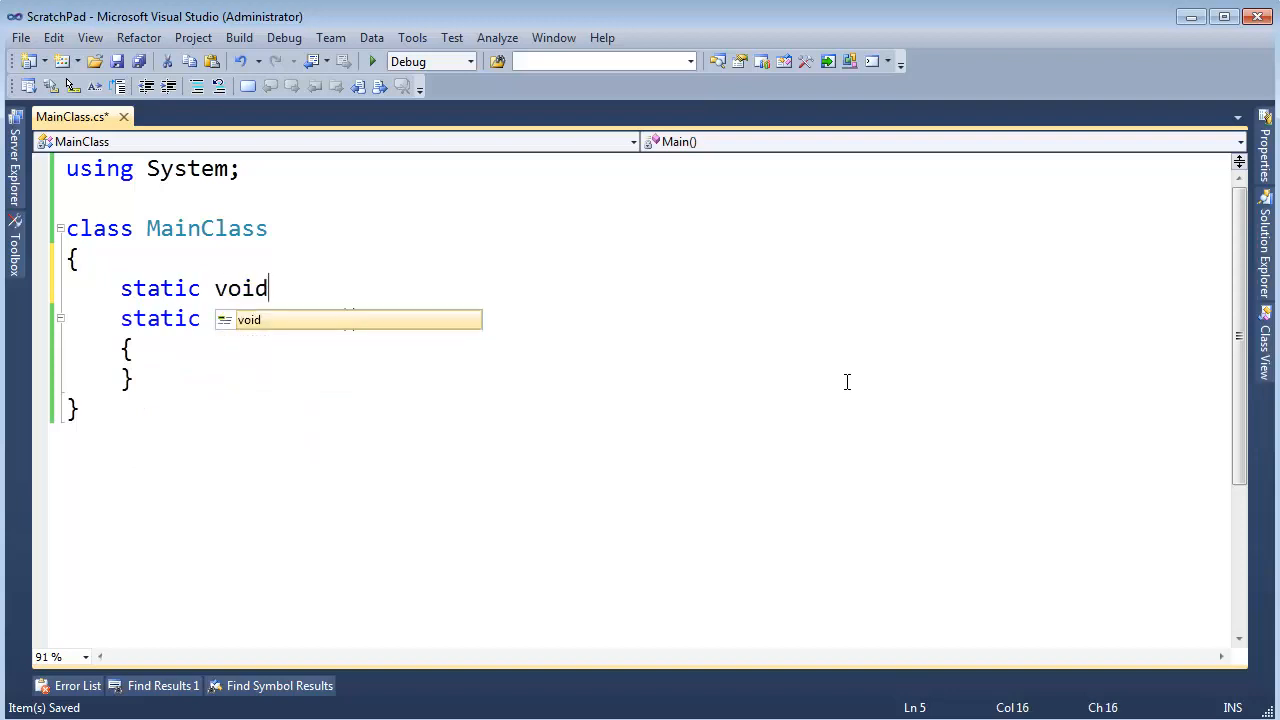
type("MeF")
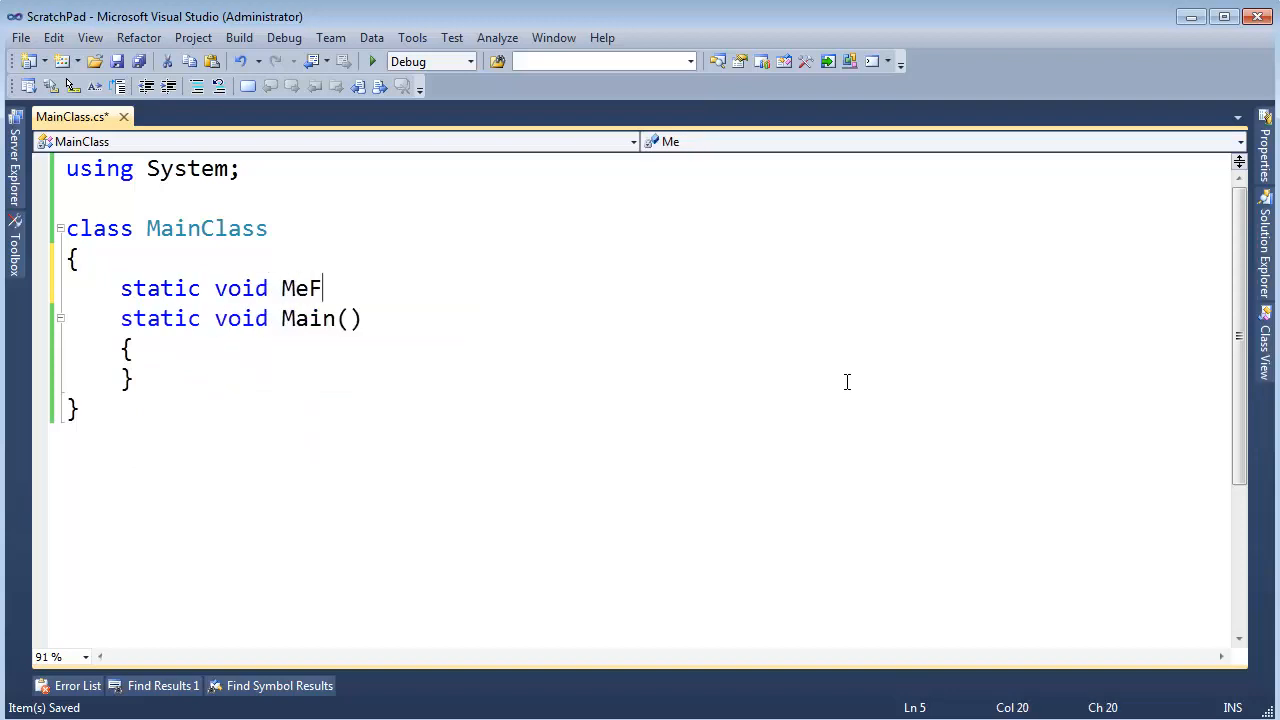
type("irstAttemptAt")
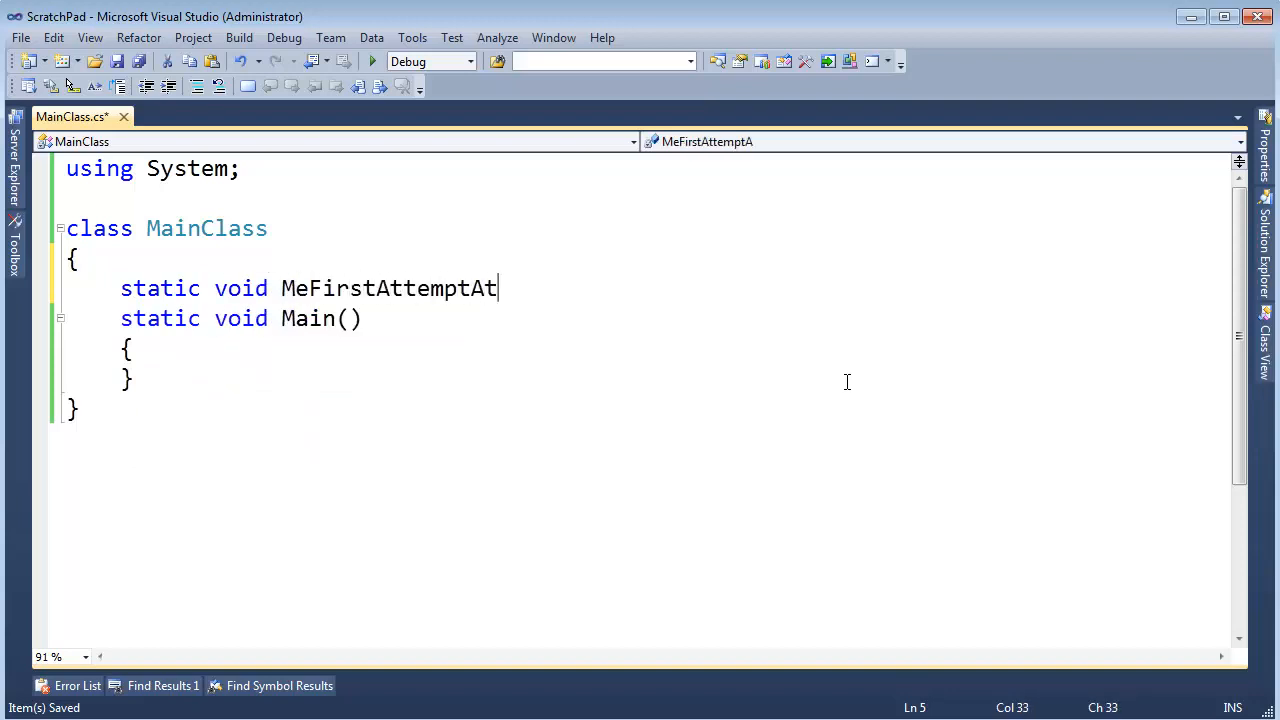
type("AnAw")
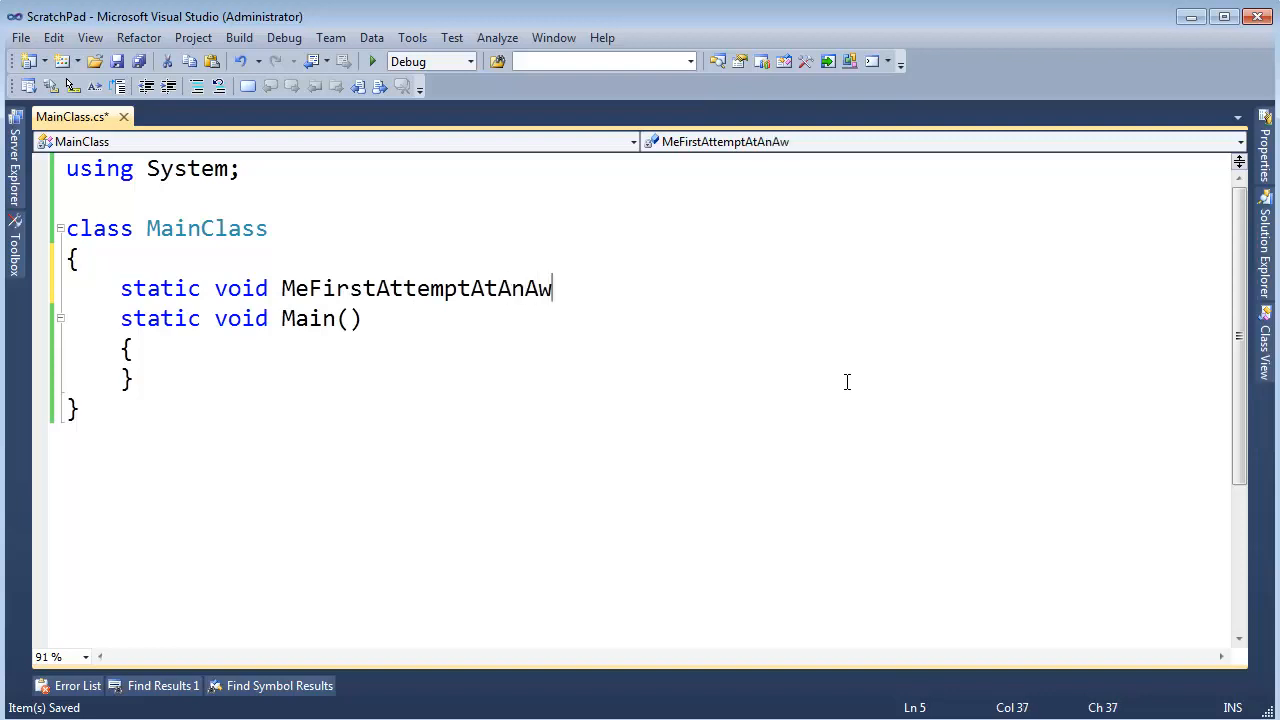
type("esomeAl")
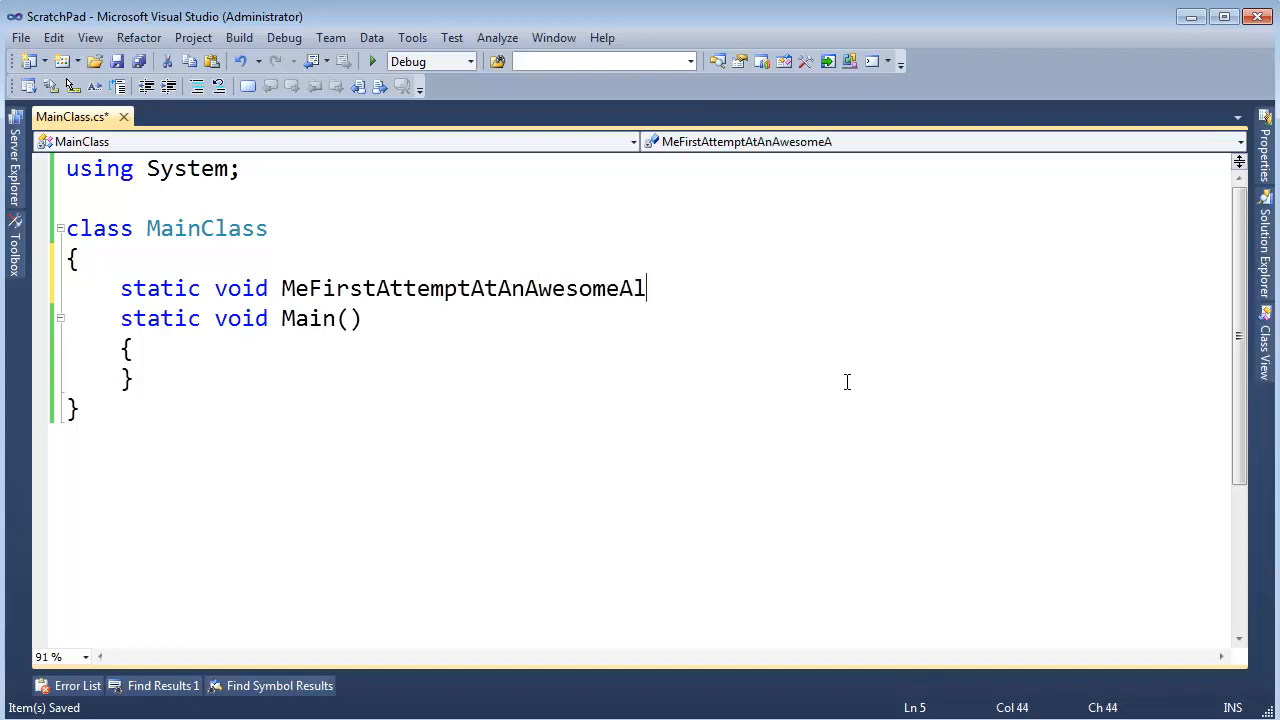
type("gorithm()")
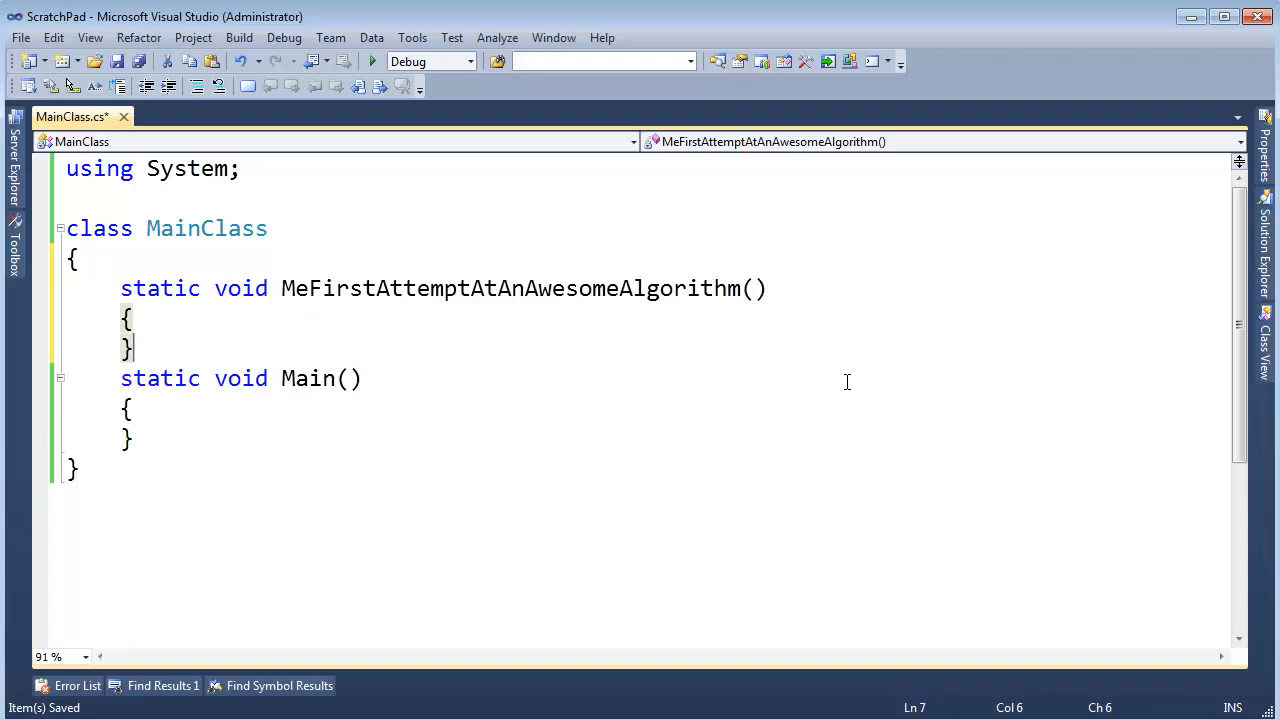
type("CW")
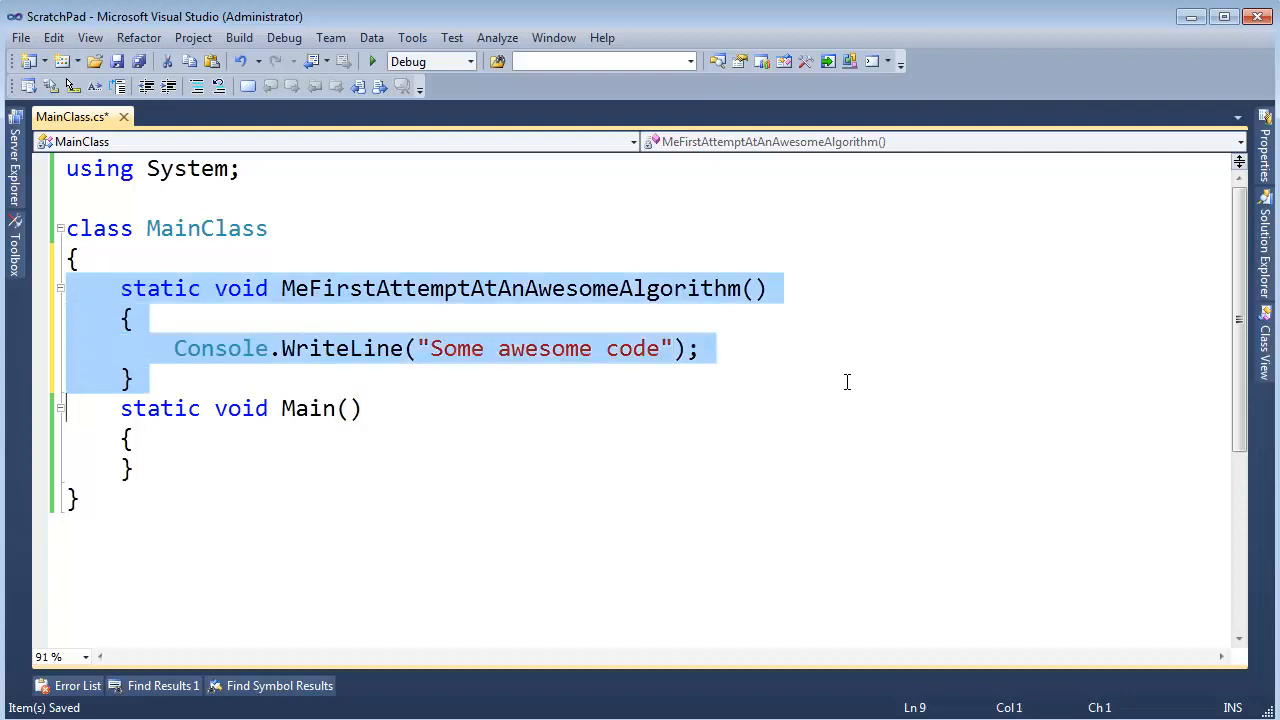
Move the method into a new MeAwesomeClass as public and start typing its call in Main
key("Delete")
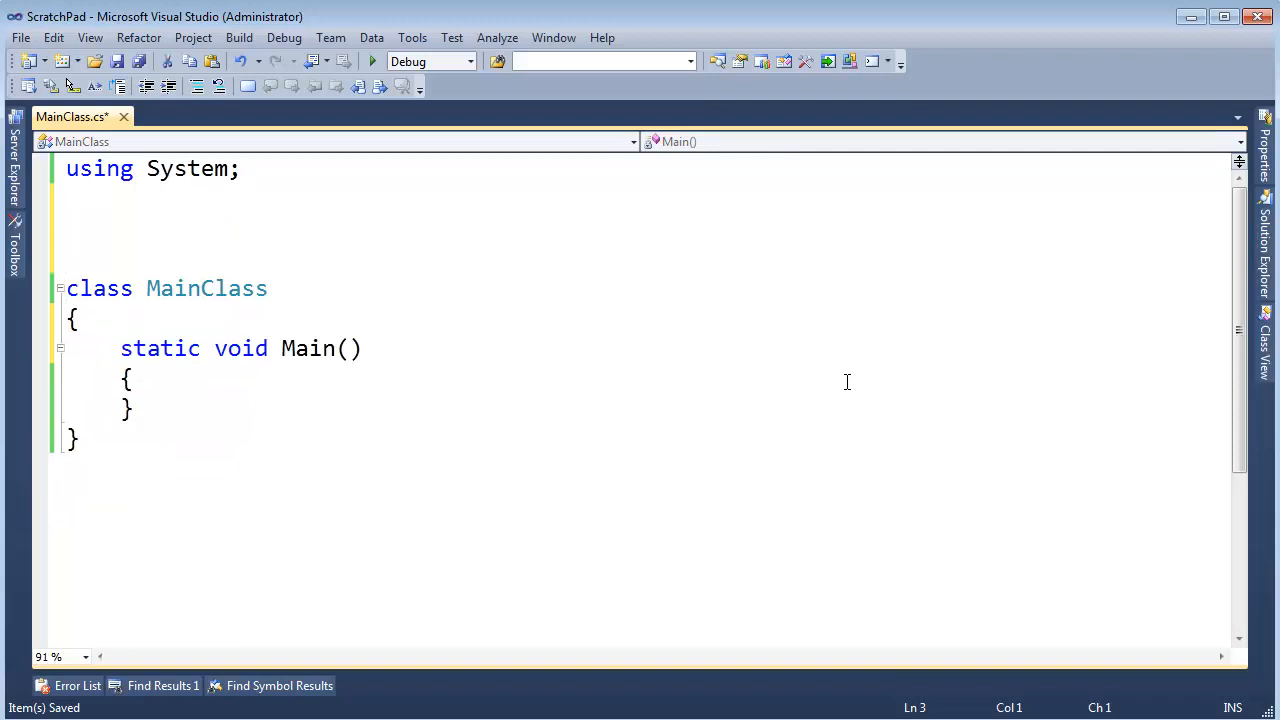
type("class MeA")
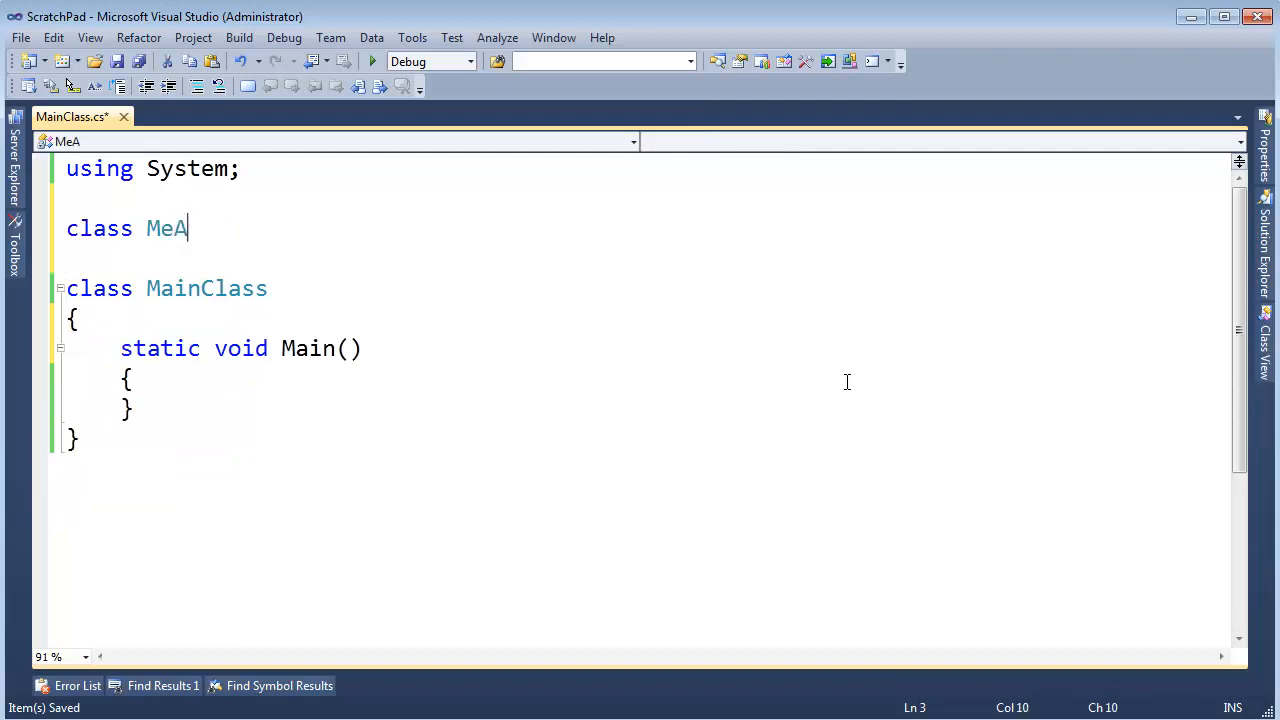
type("wesomeClass")
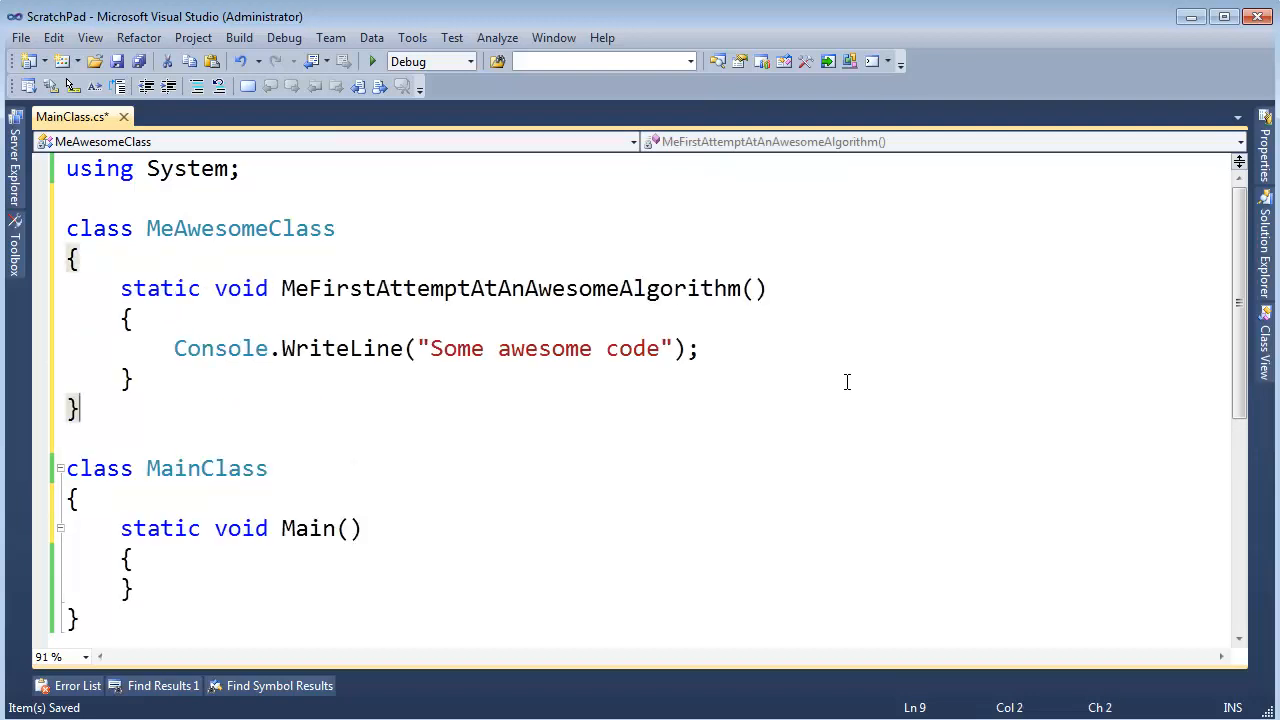
double_click(240, 228)
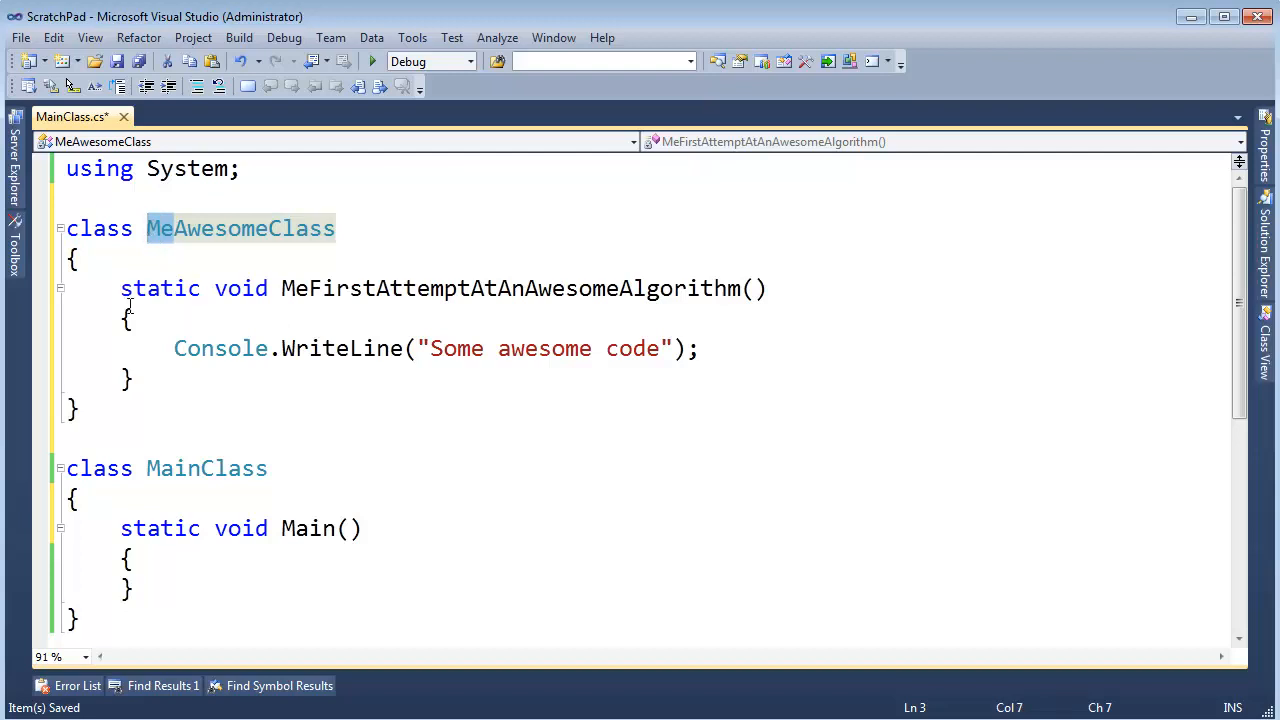
type("public")
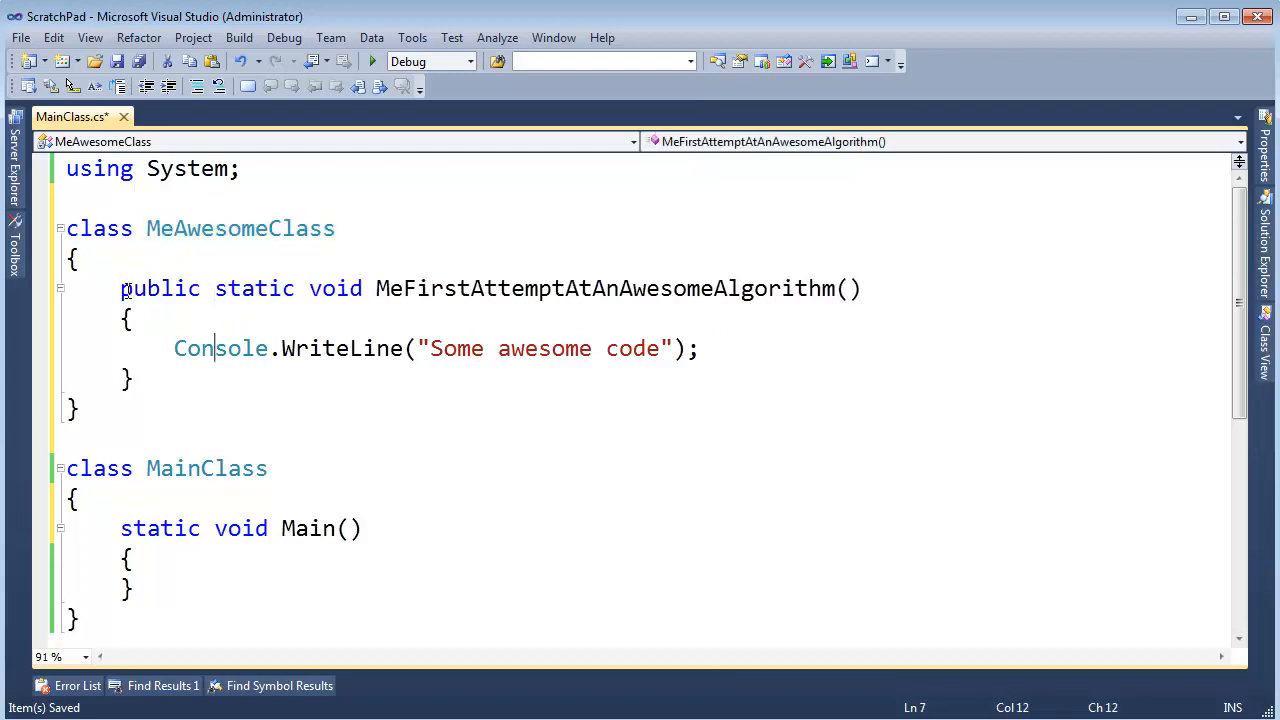
type("mea")
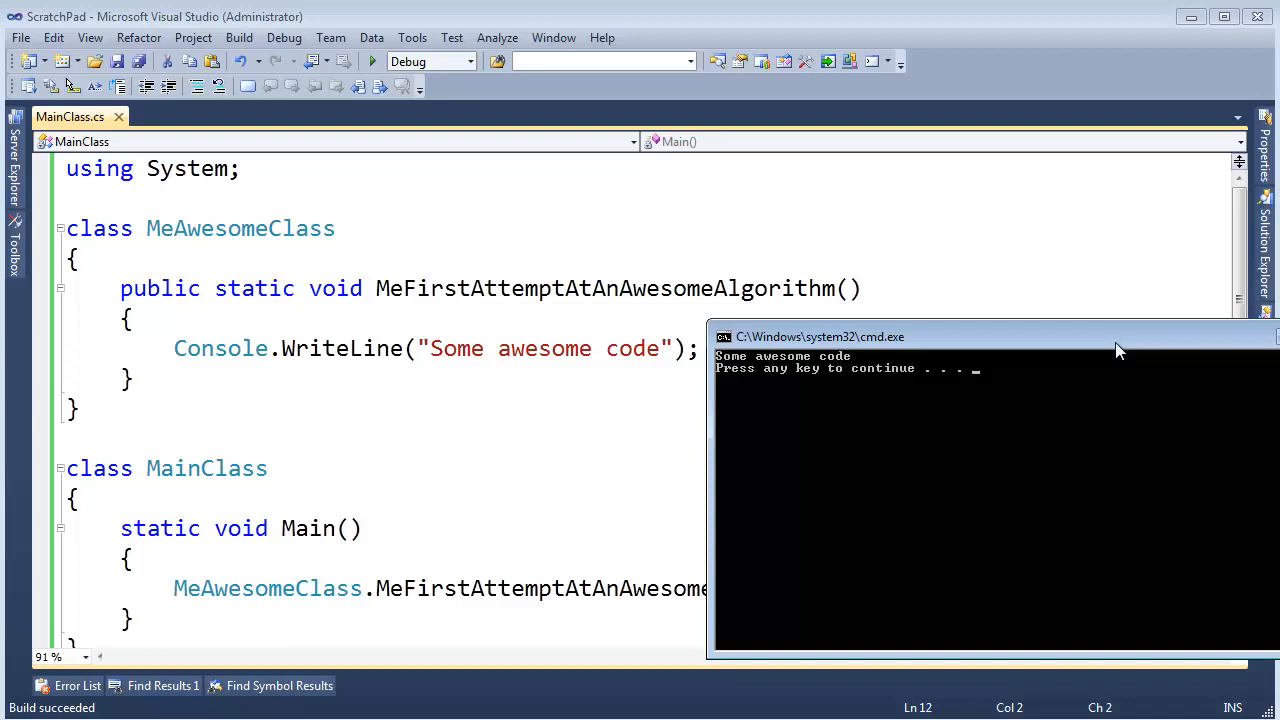
Check the console output "Some awesome code" and select MeFirstAttemptAtAnAwesomeAlgorithm in the code
left_click_drag(820, 336, 873, 378)
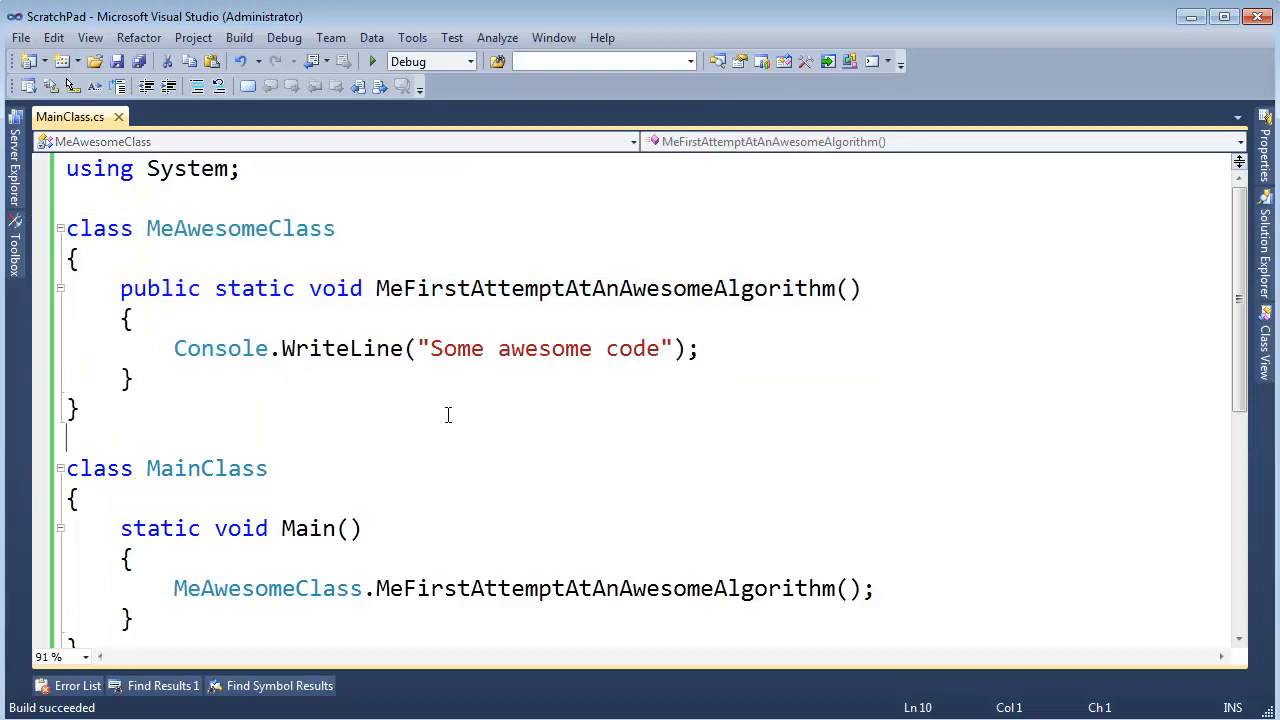
double_click(600, 289)
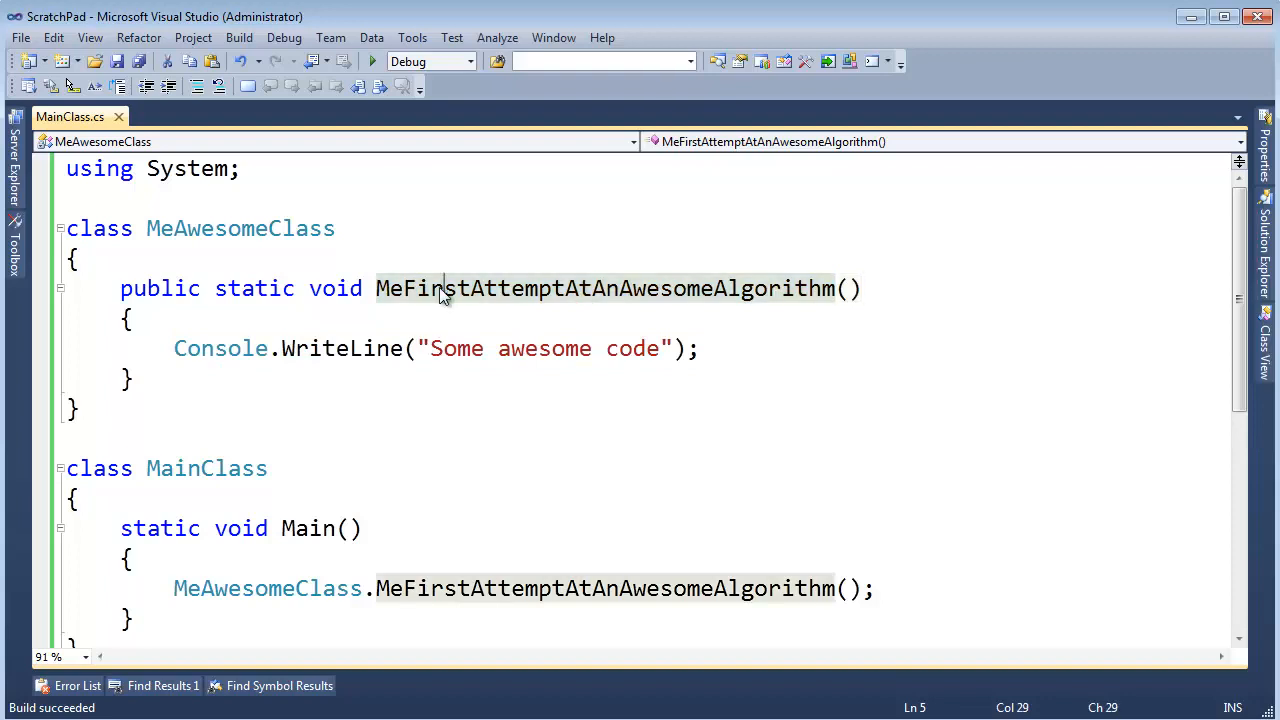
double_click(440, 288)
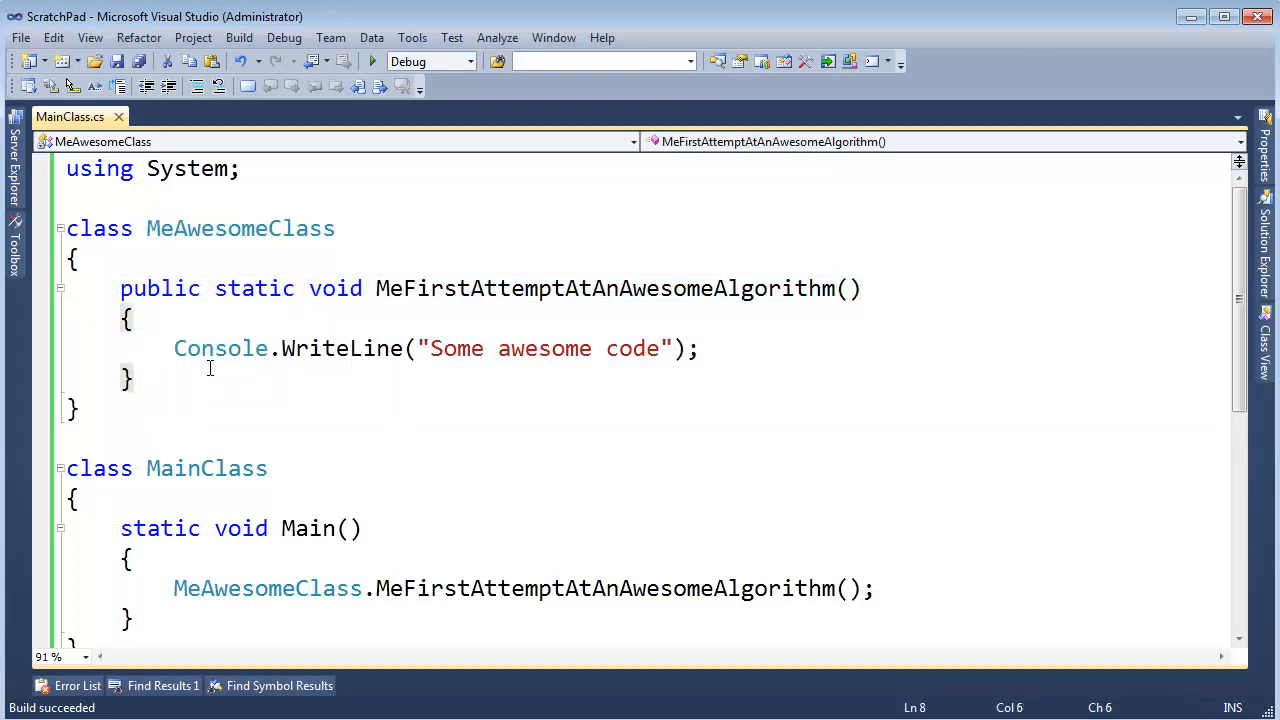
Type [Obsolete("Hey, I found a better way to design this API. Please see" above the method
type("[")
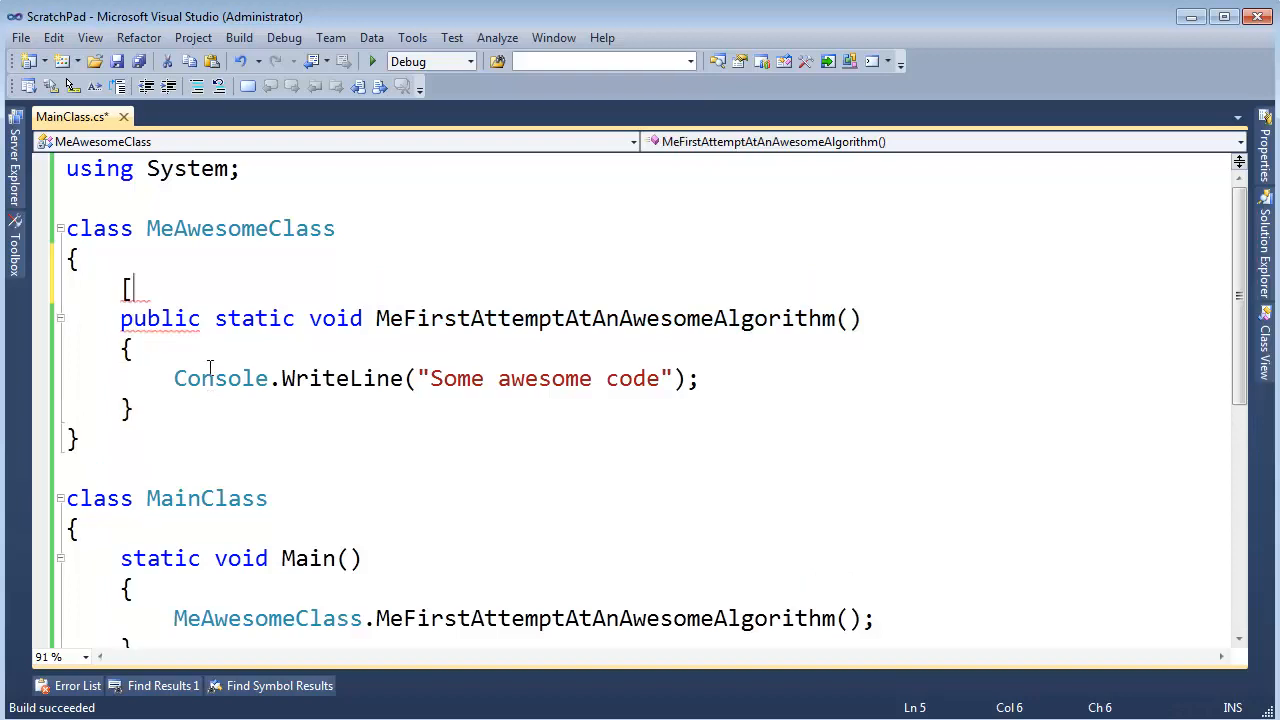
type("Obsolt")
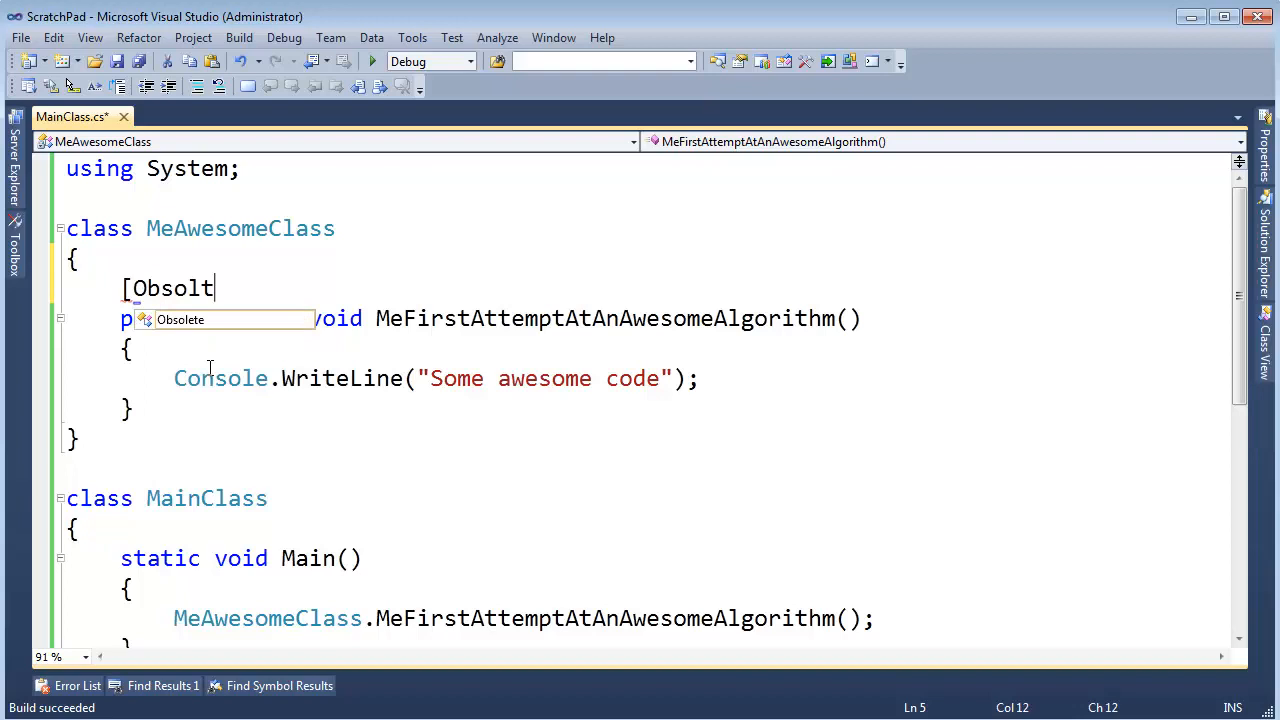
type("ete")
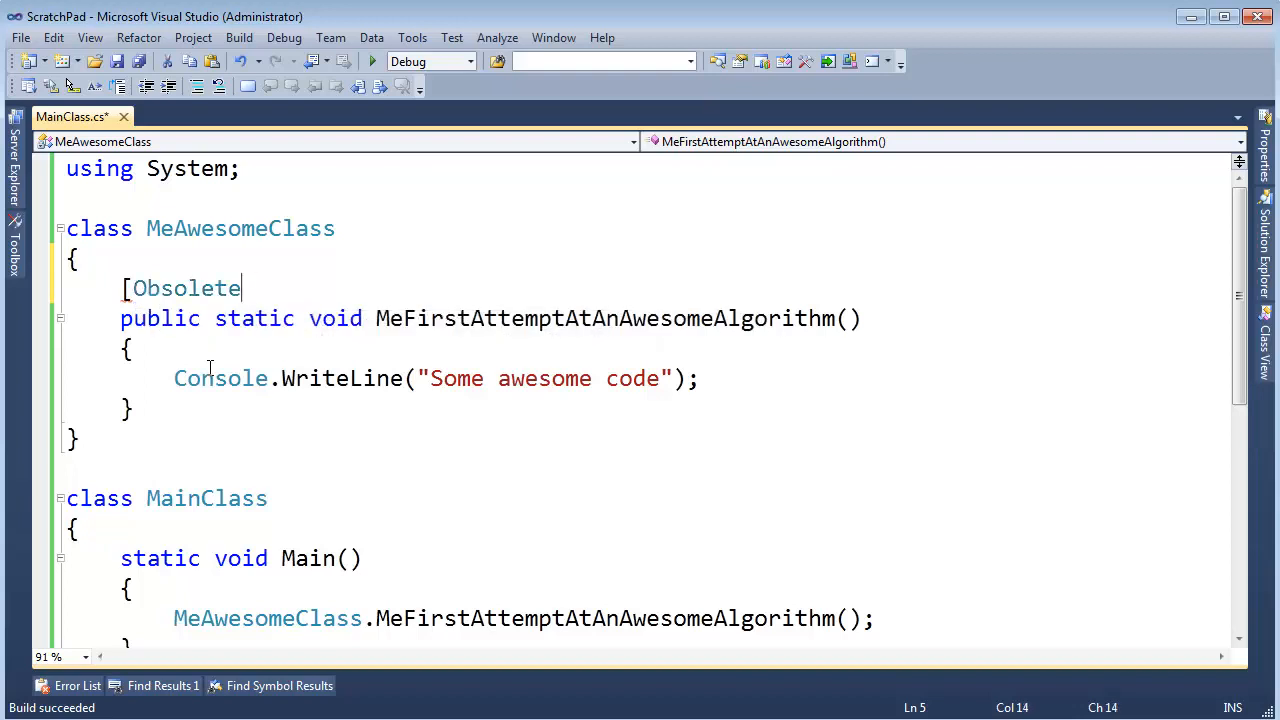
type("(\"Hey,")
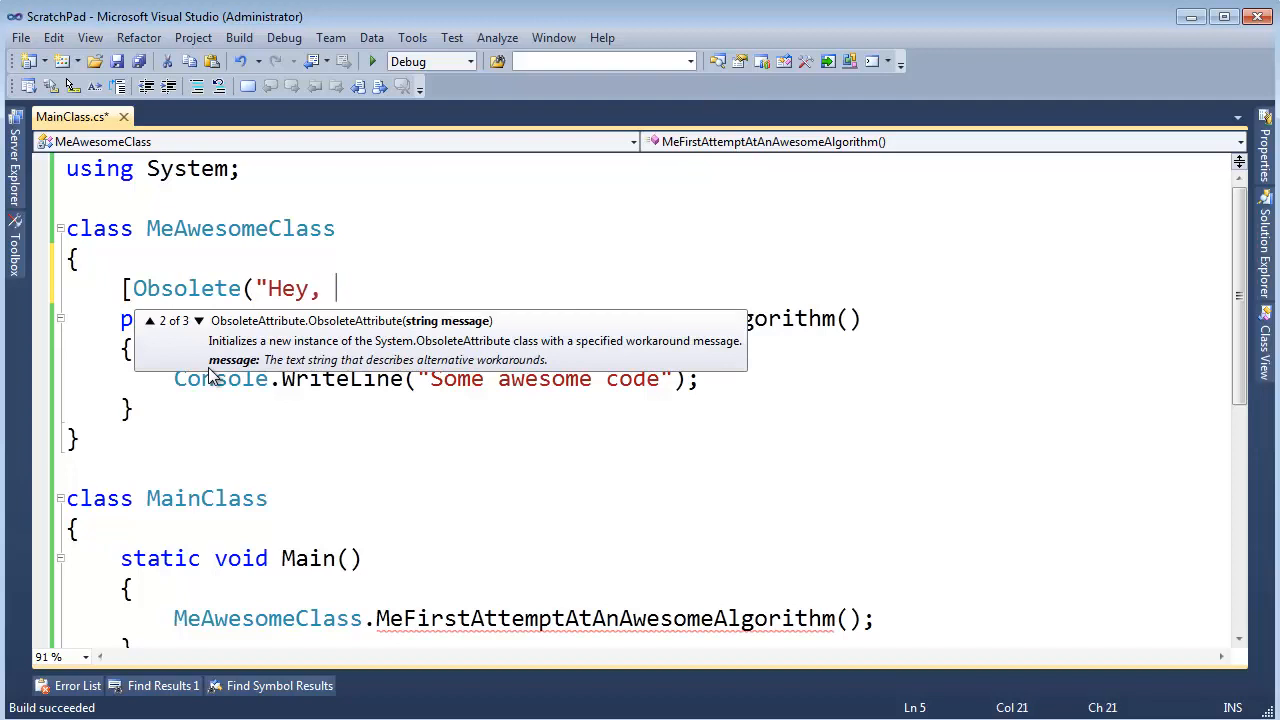
type("I found a better way to desig")
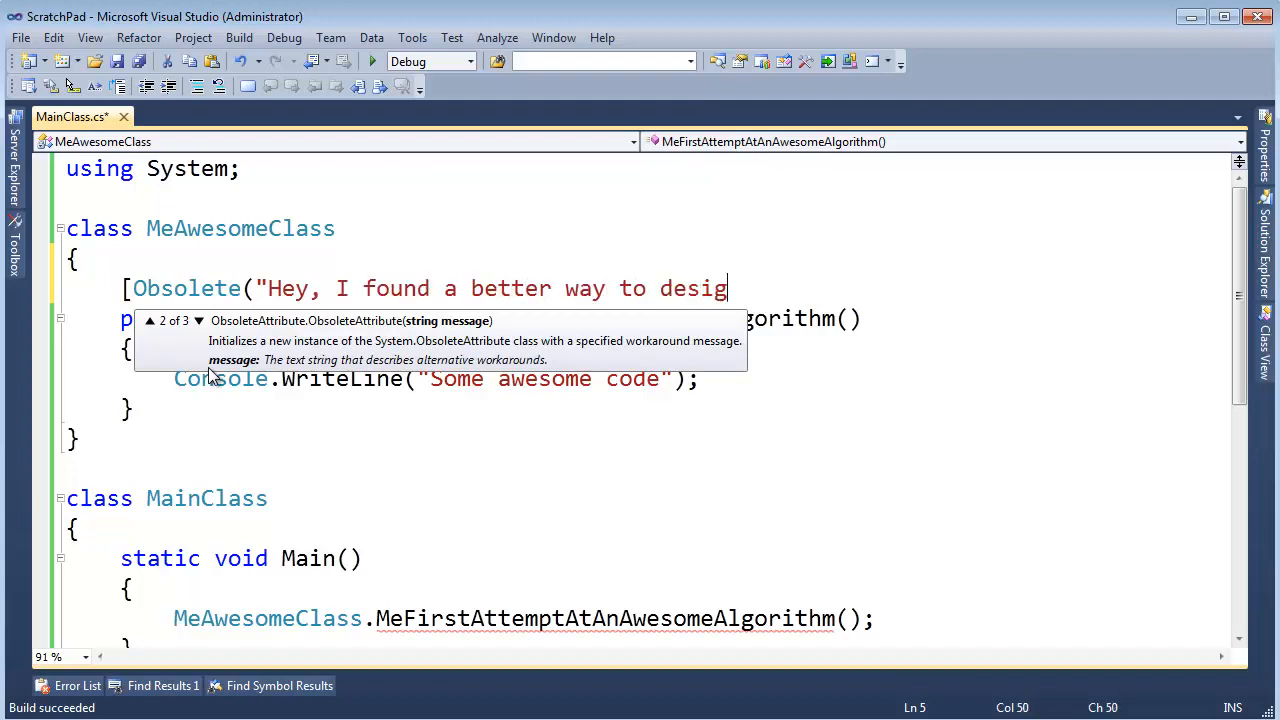
type("n this API.")
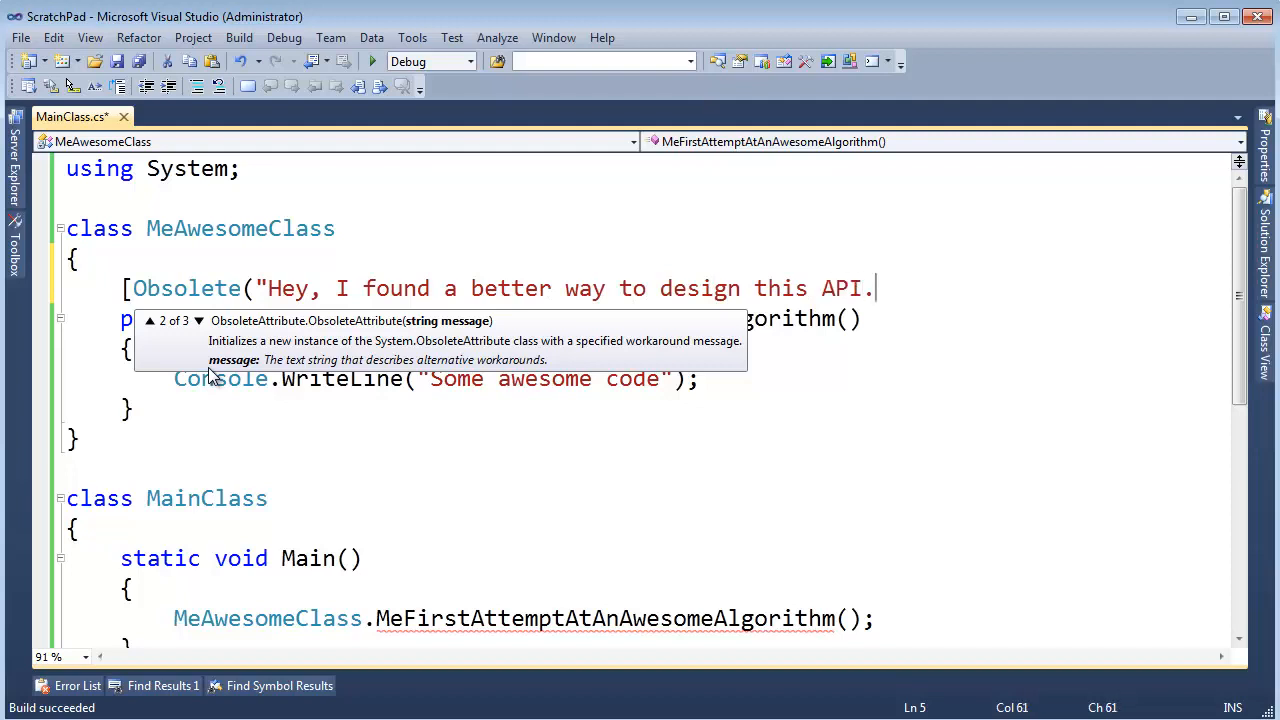
type("Please see\"")
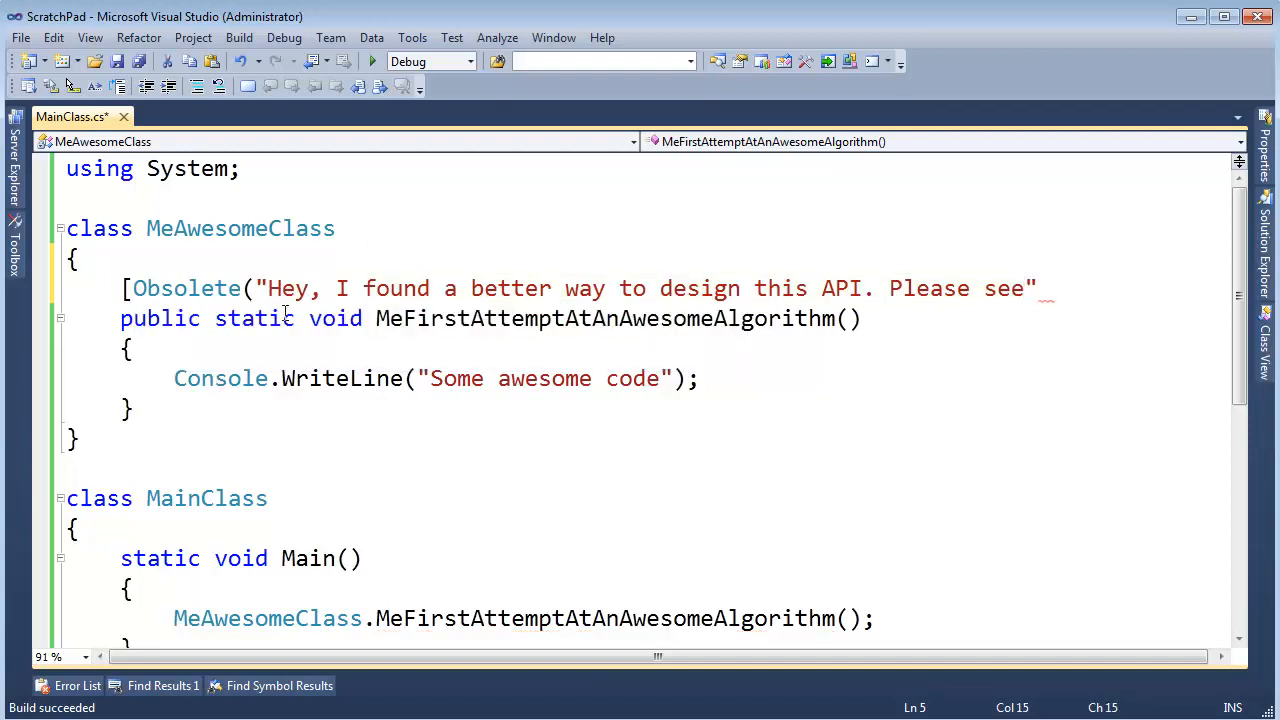
Make the message a verbatim @ string continuing "my new API for a better approach"
left_click(1023, 288)
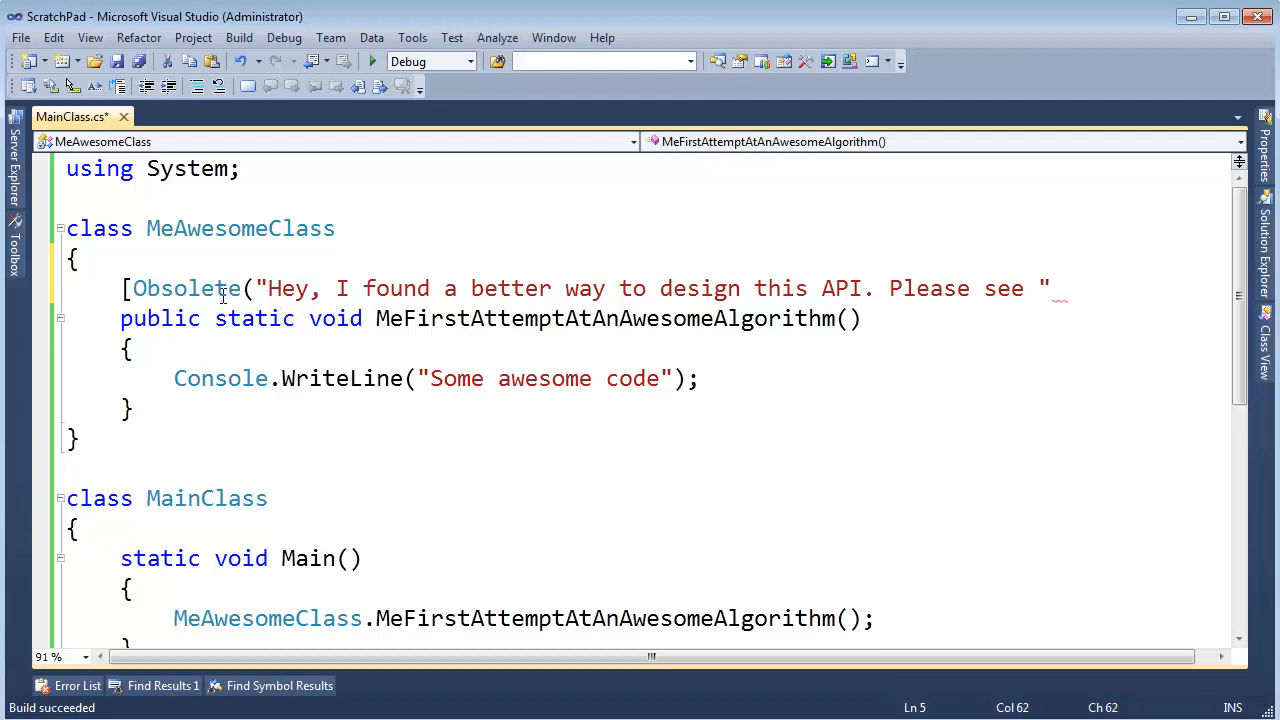
type("@")
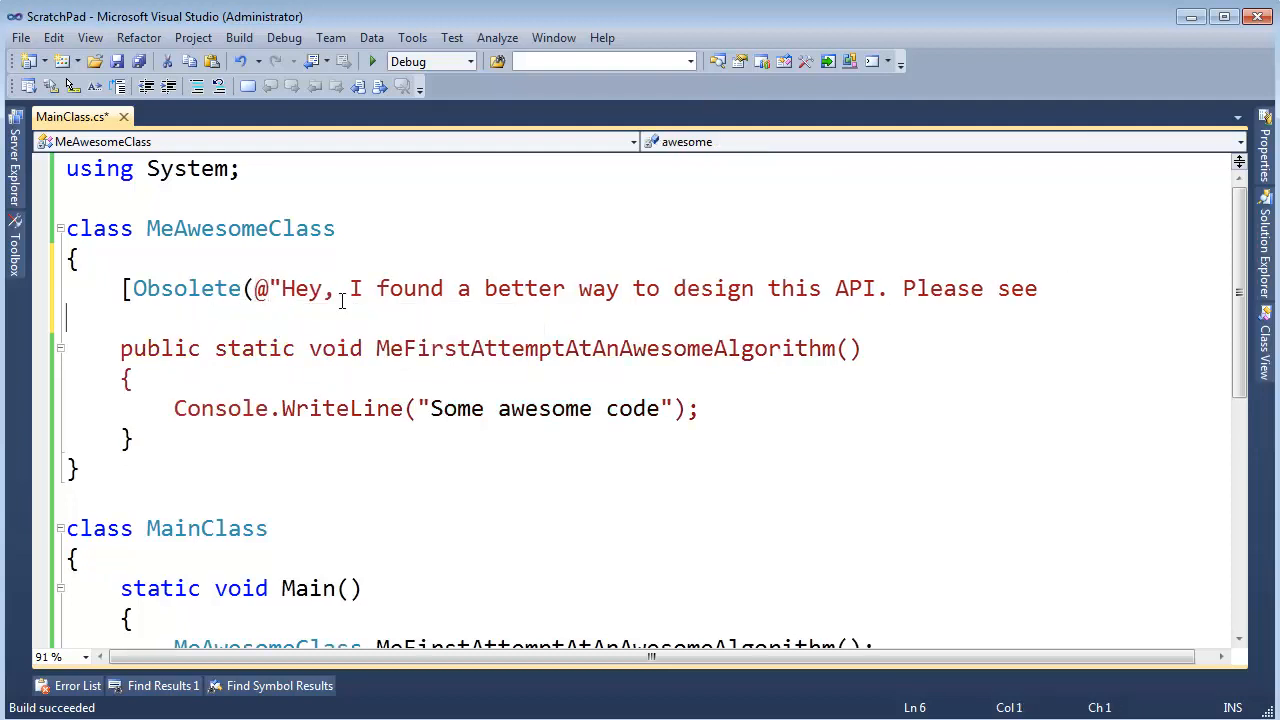
type("my")
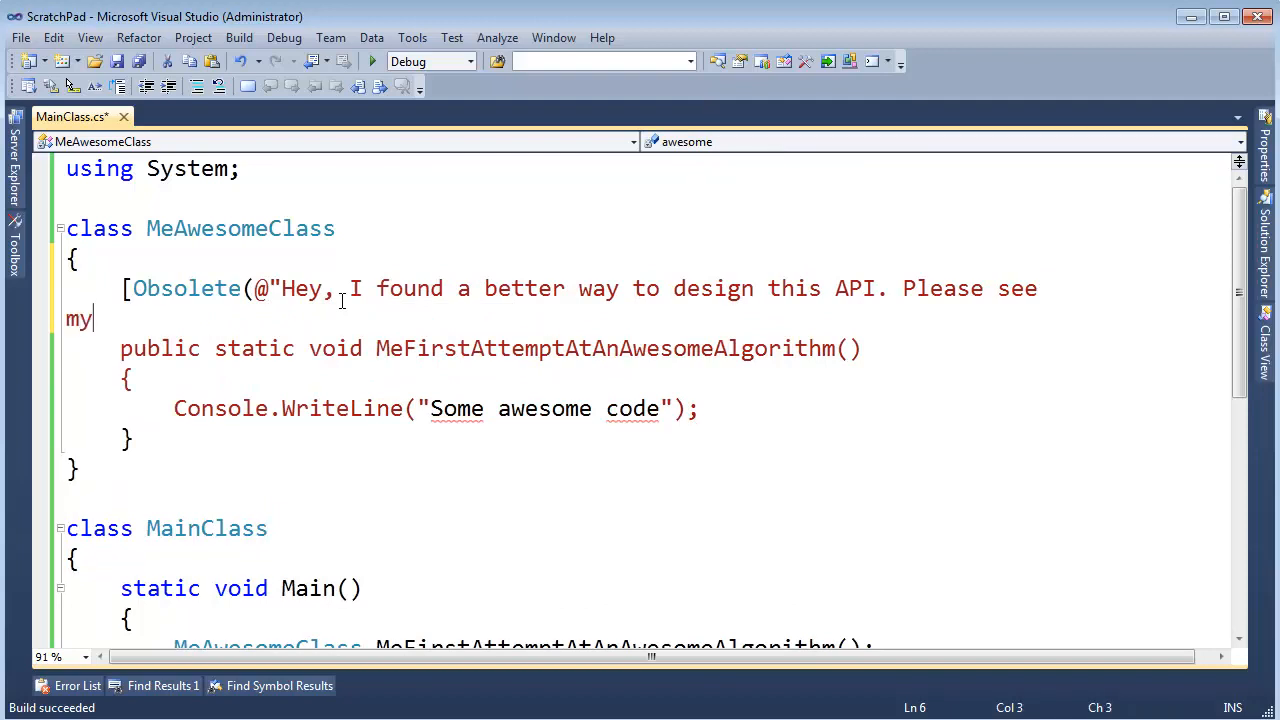
type("new api")
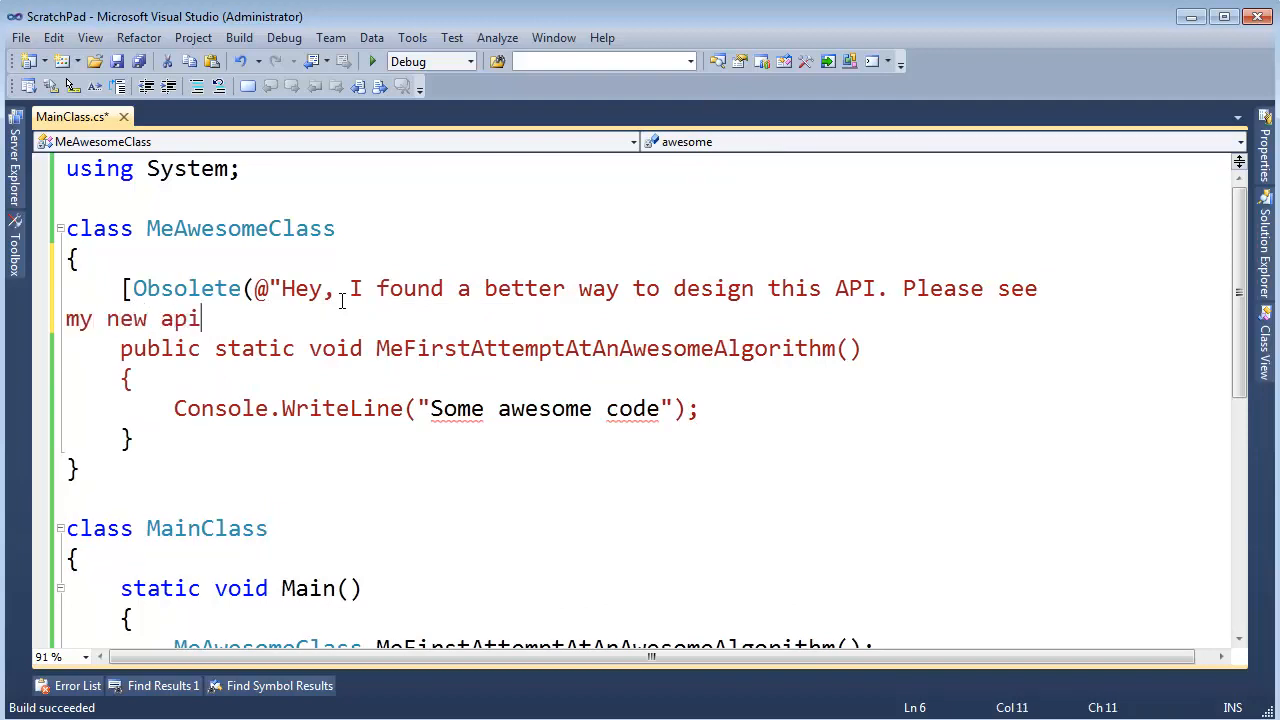
key("Backspace")
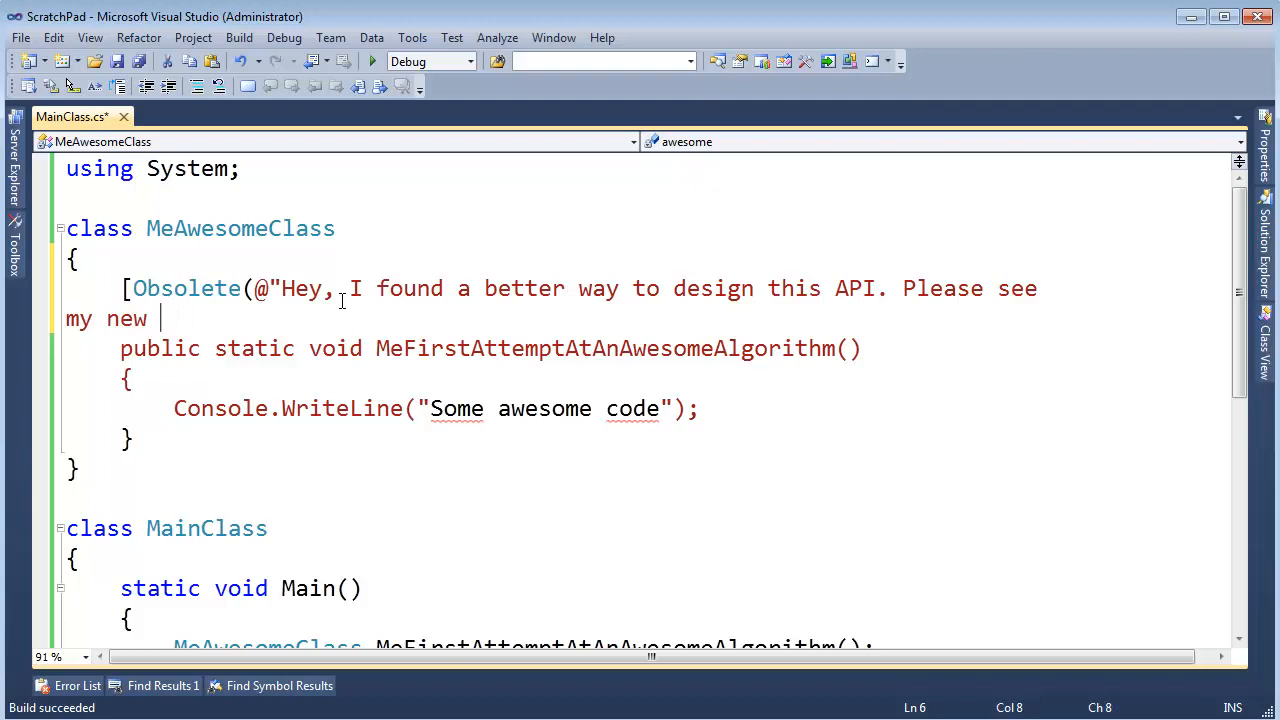
type("API for a better approach\"")
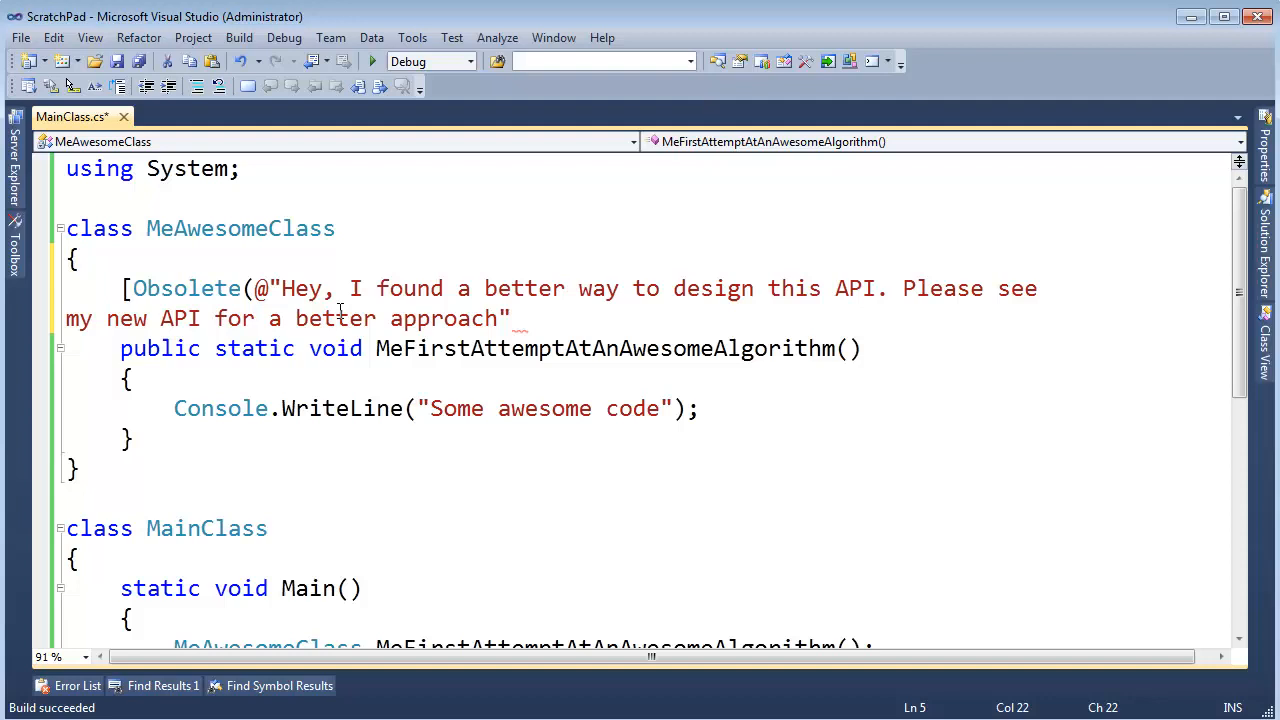
Close the attribute with ")]" after the message's closing quote
left_click(257, 288)
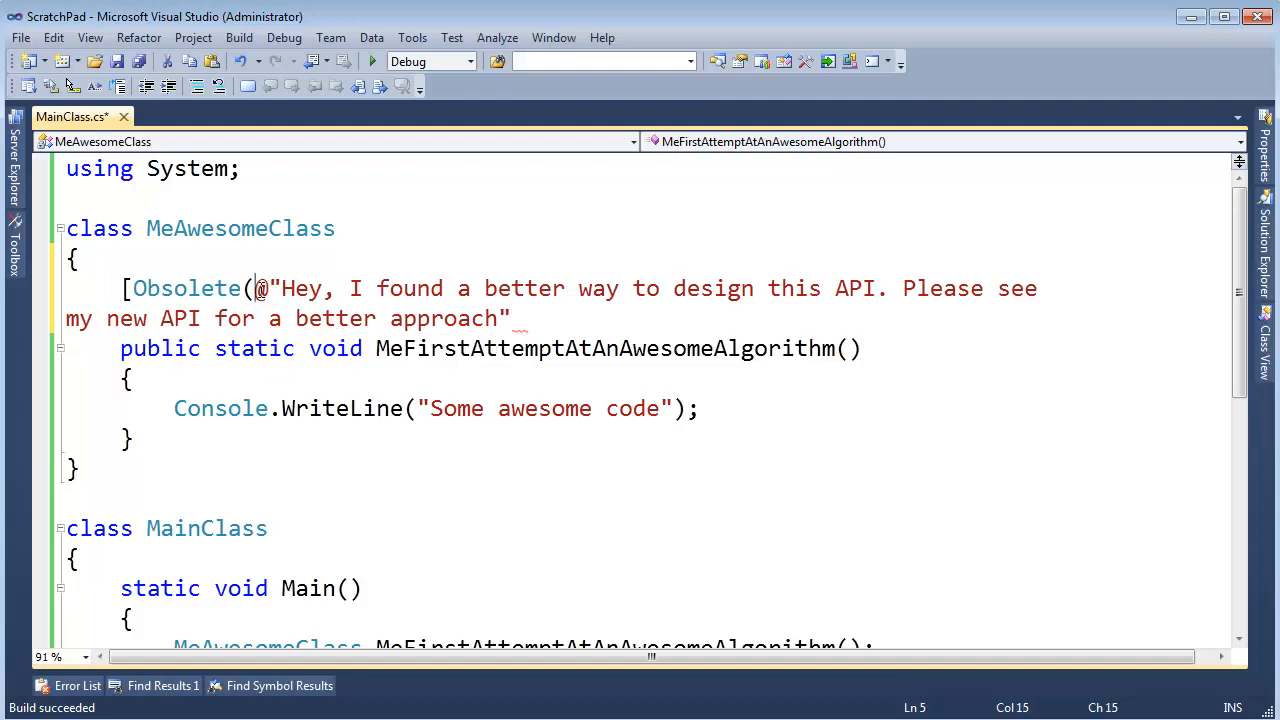
left_click(510, 318)
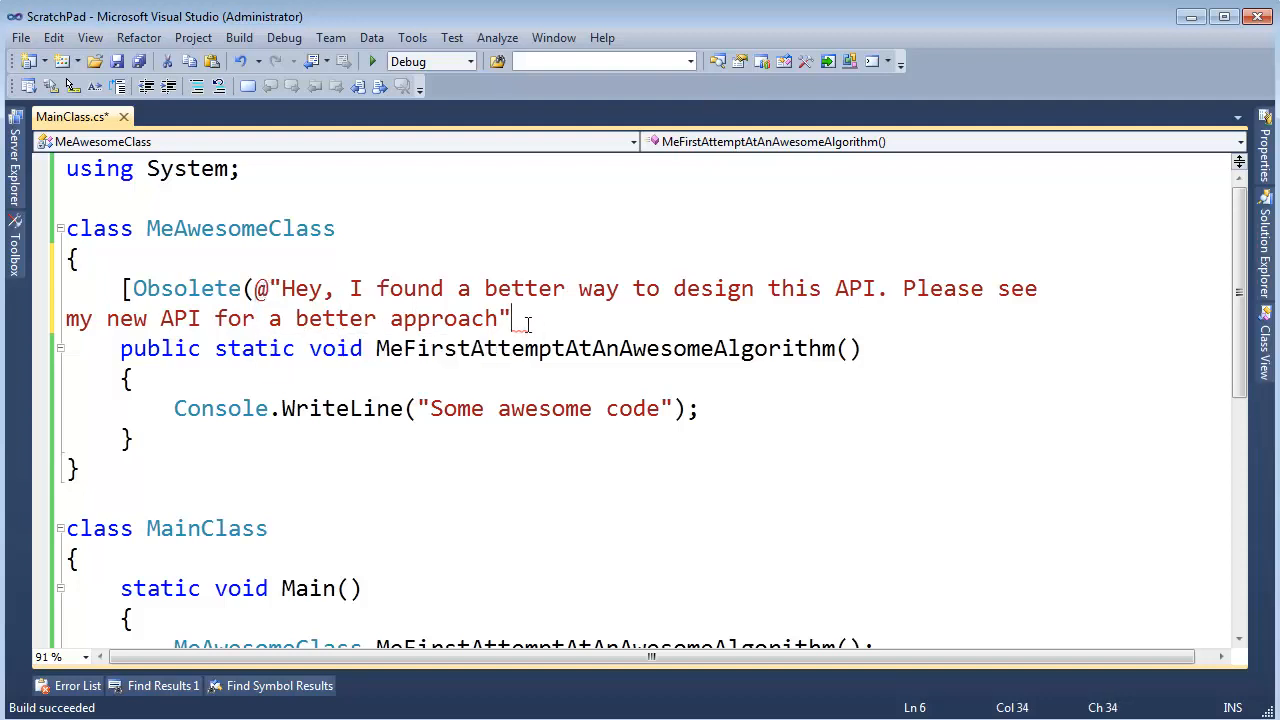
type(")]")
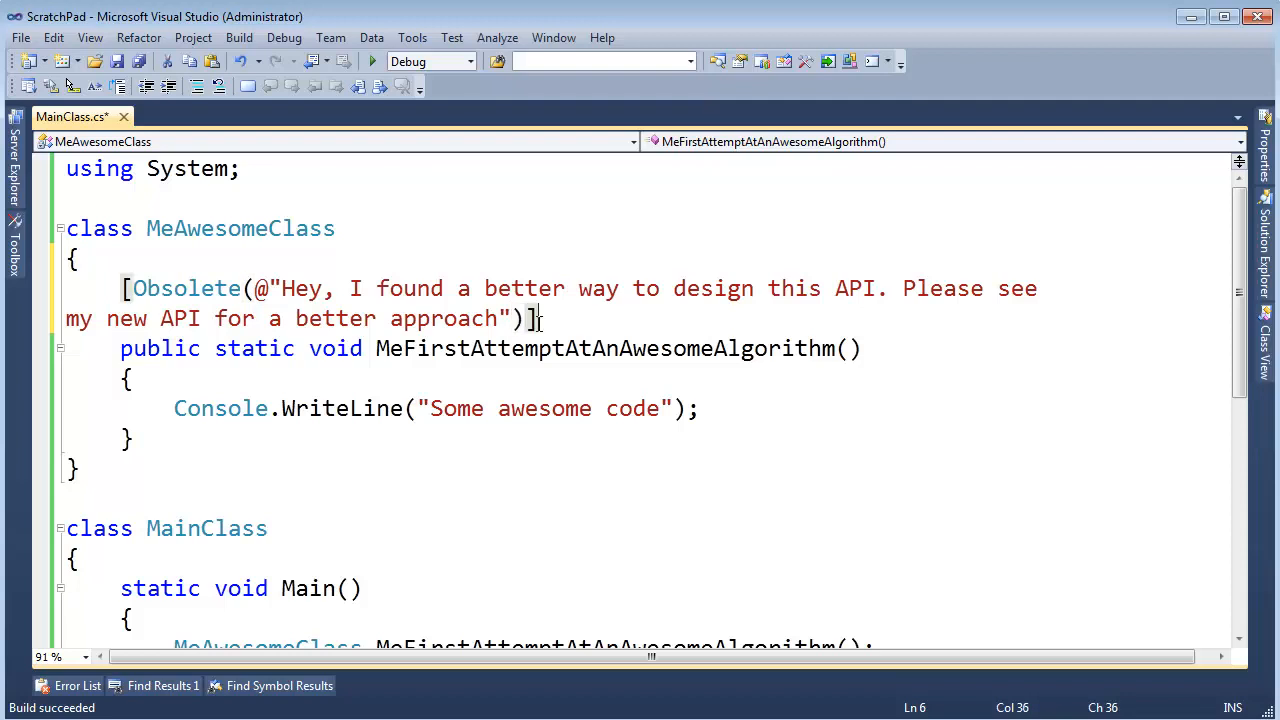
scroll("down", 3)
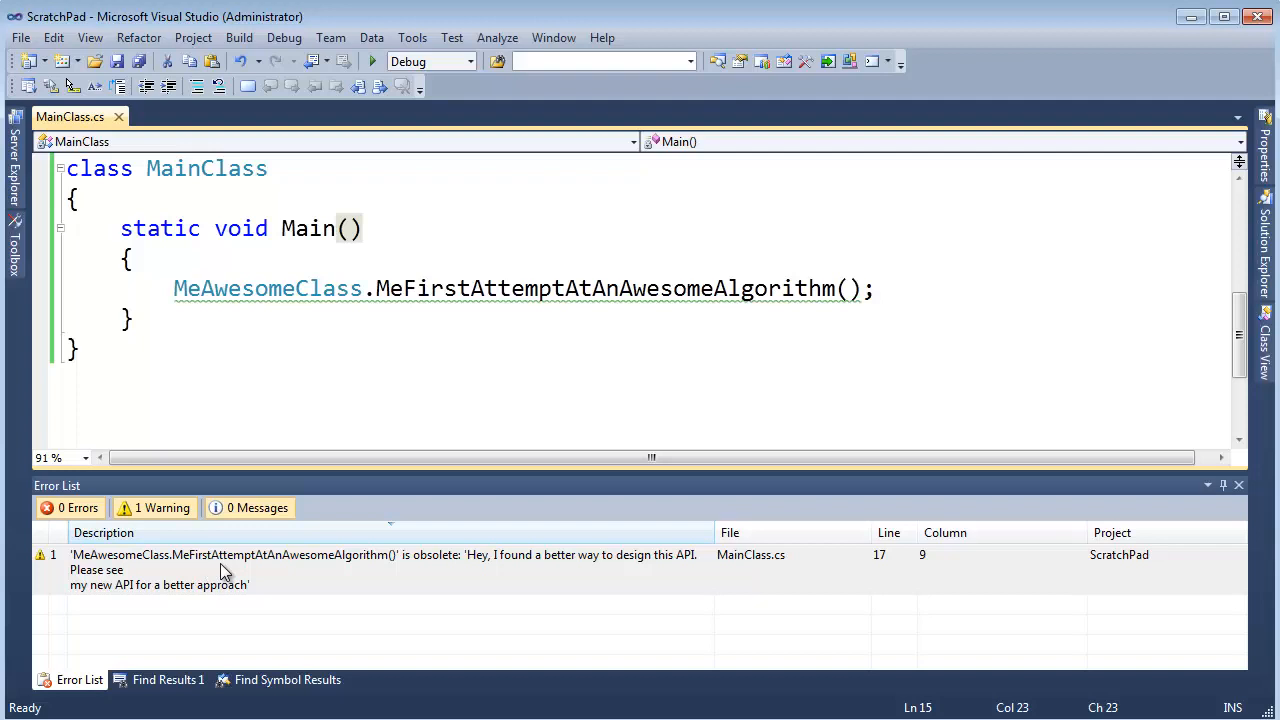
mouse_move(625, 568)
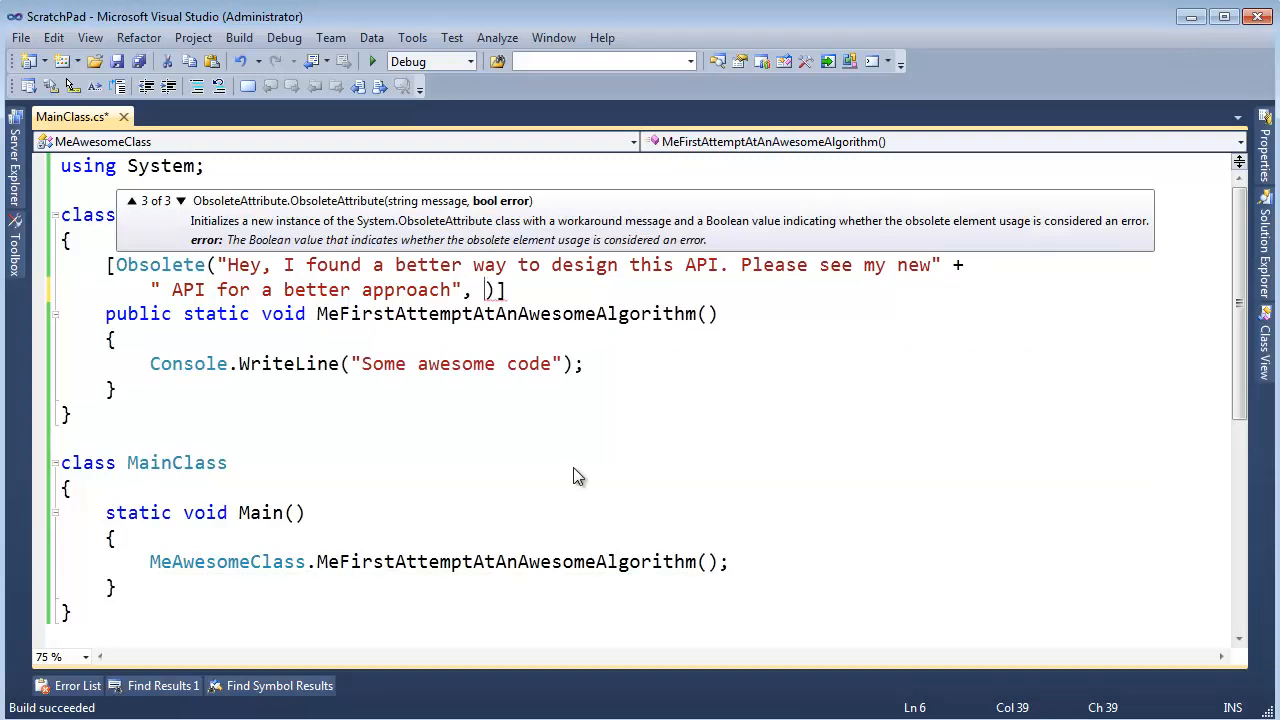
Pass true as the Obsolete attribute's second argument to turn the warning into an error
type("true")
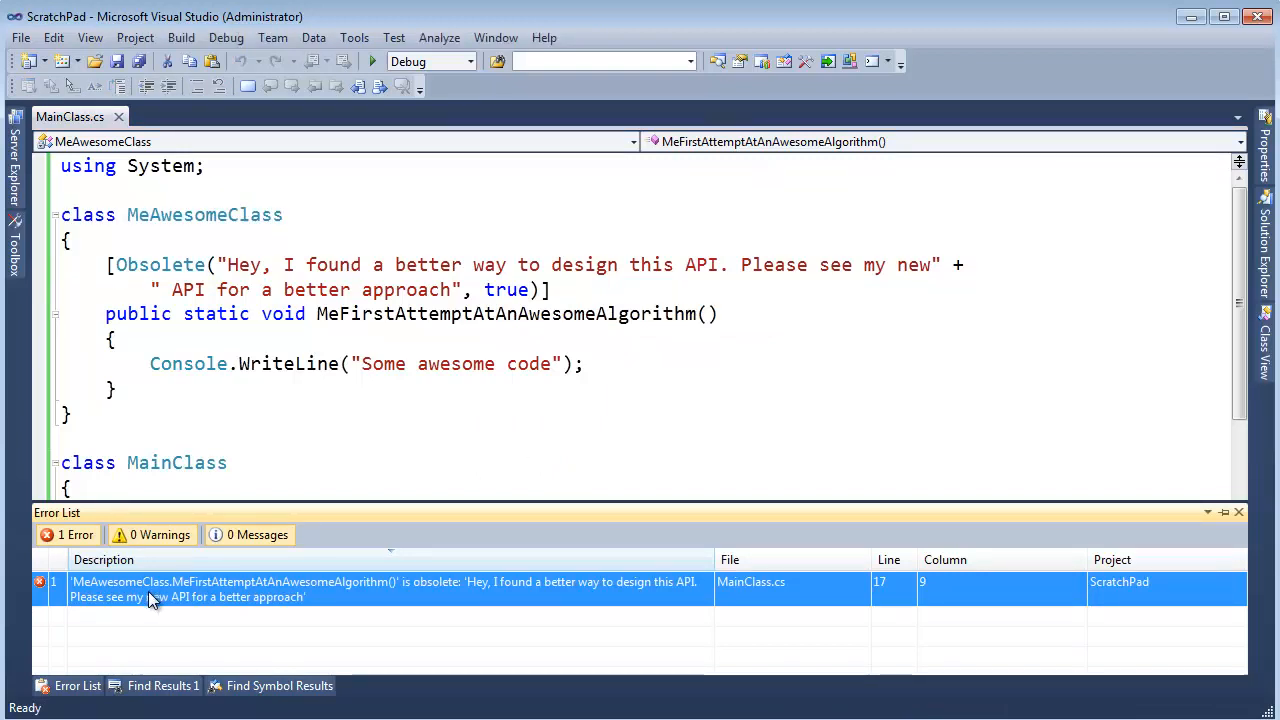
mouse_move(250, 610)
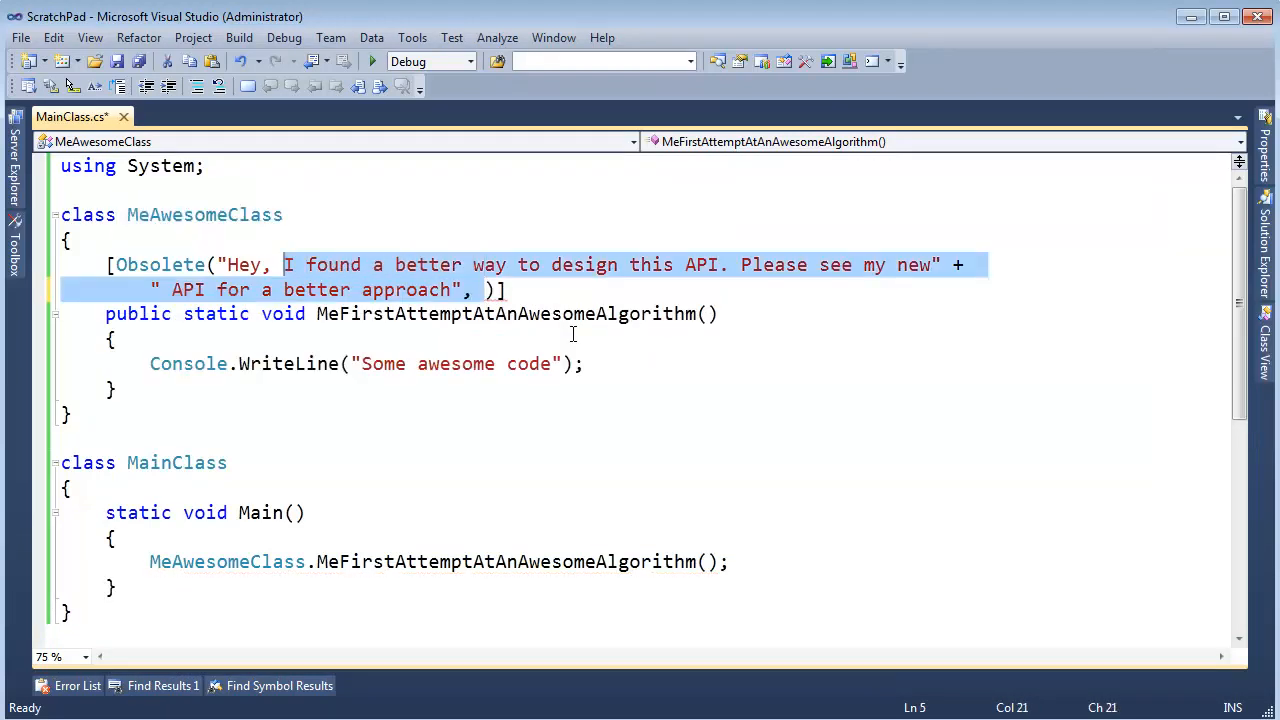
Delete the message and true argument, leaving a bare [Obsolete] attribute
key("Delete")
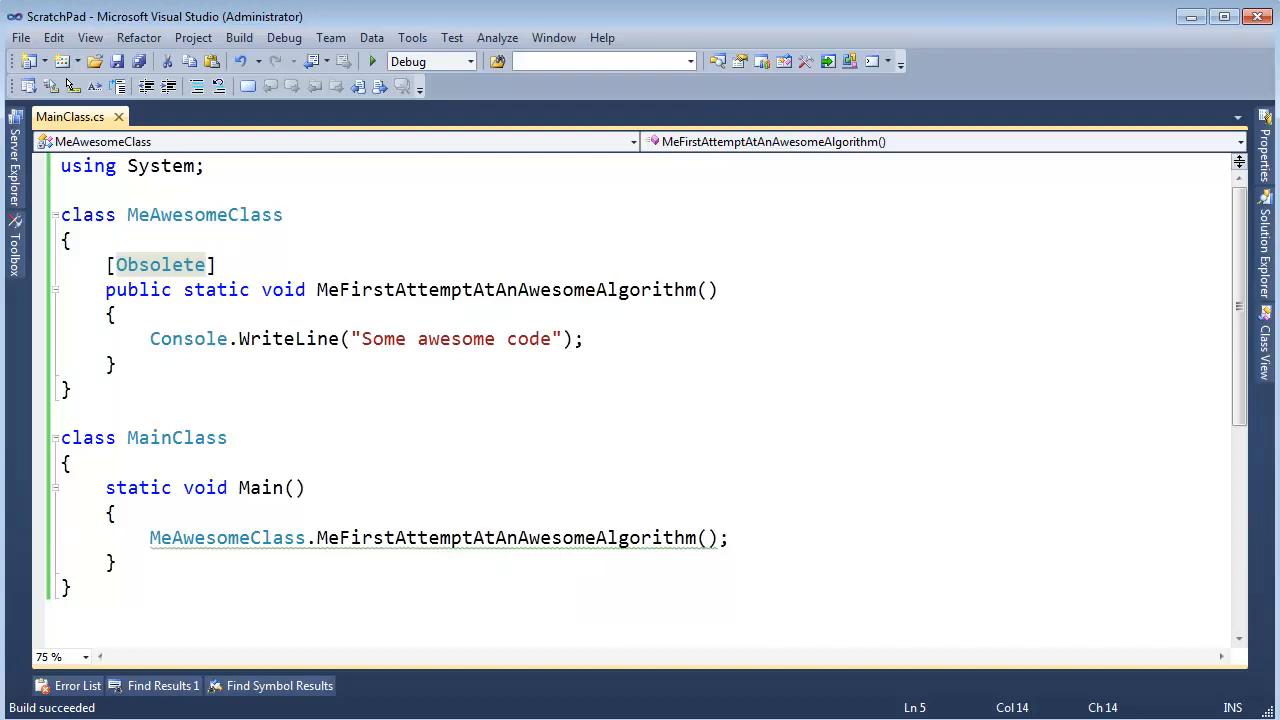
double_click(159, 264)
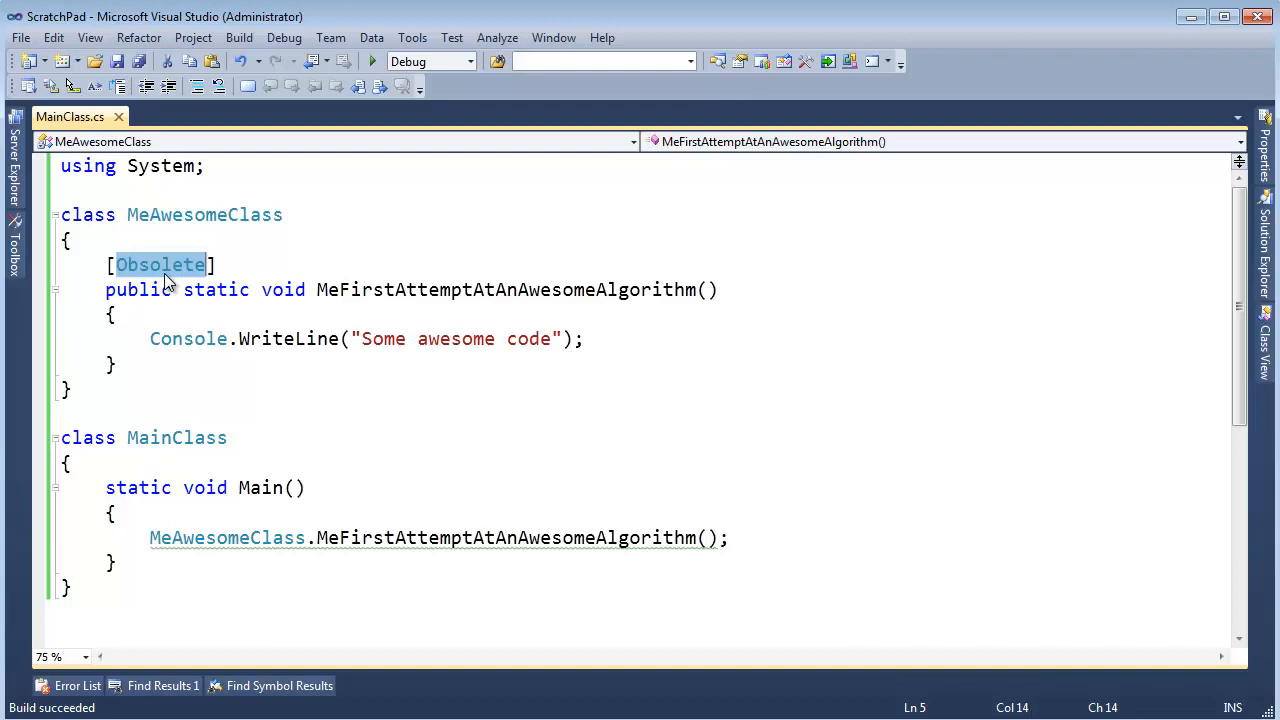
mouse_move(322, 390)
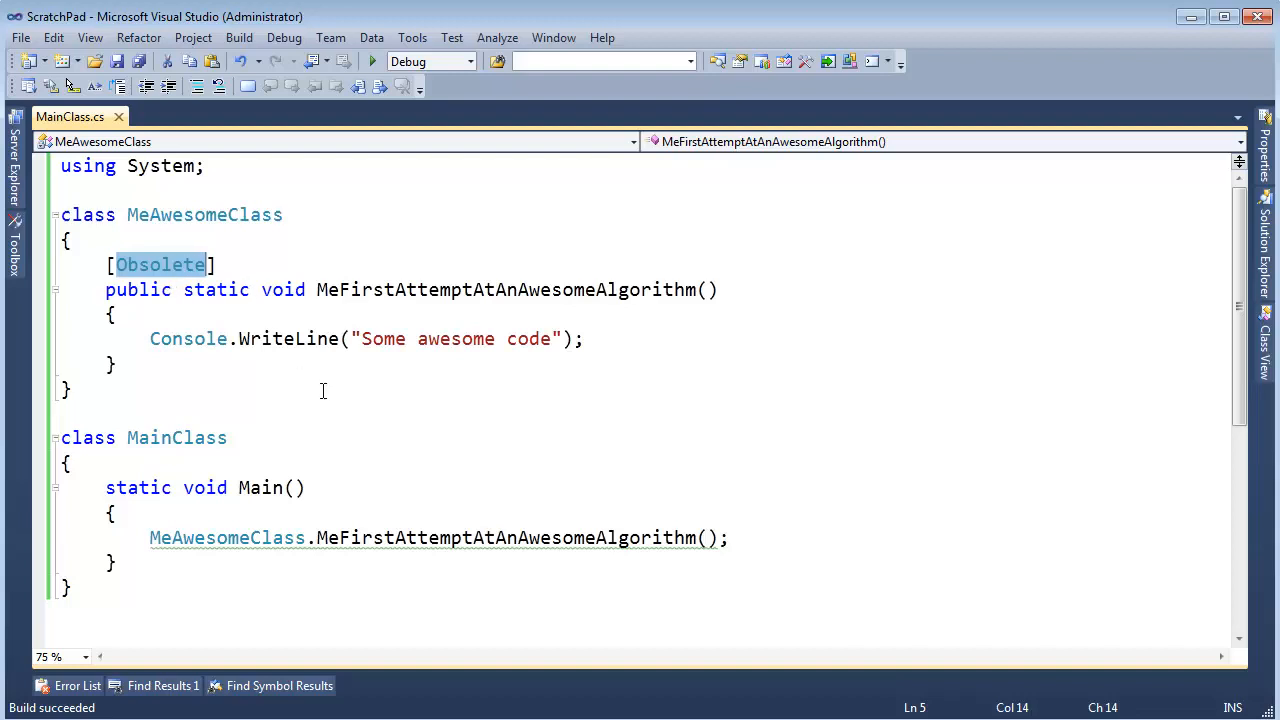